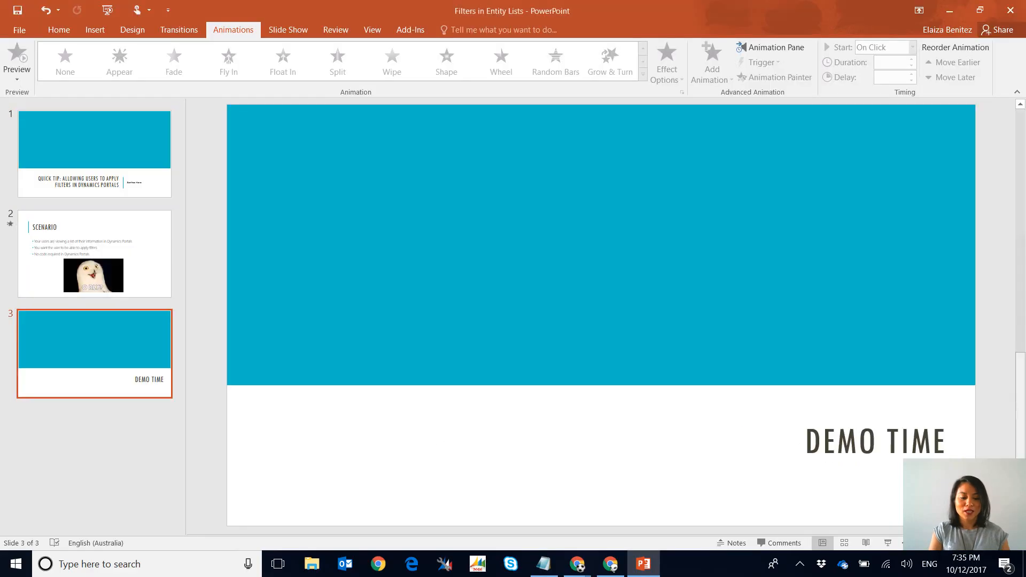
Leave the PowerPoint deck and bring up the browser showing the Dynamics 365 Active Entity Lists view
{"action": "left_click", "coordinate": [610, 565]}
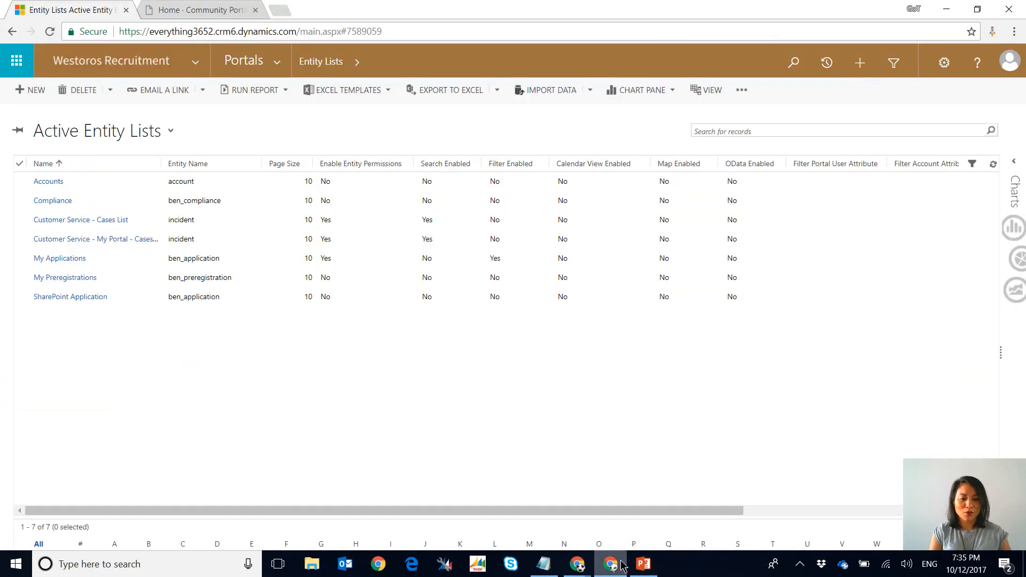
On the Community Portal's My Applications page, sort by Commencing, then by Created On oldest first
{"action": "left_click", "coordinate": [200, 9]}
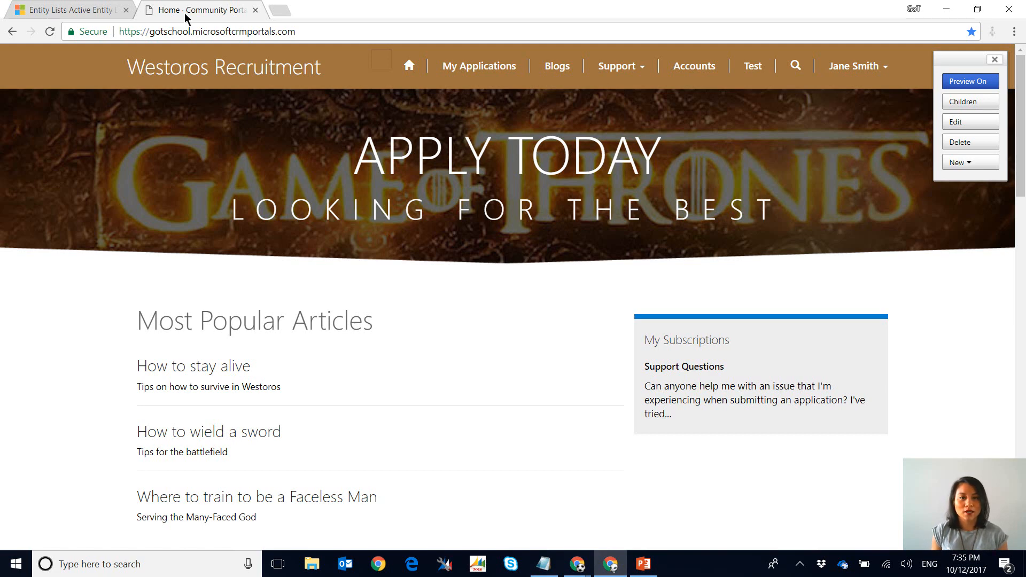
{"action": "mouse_move", "coordinate": [446, 20]}
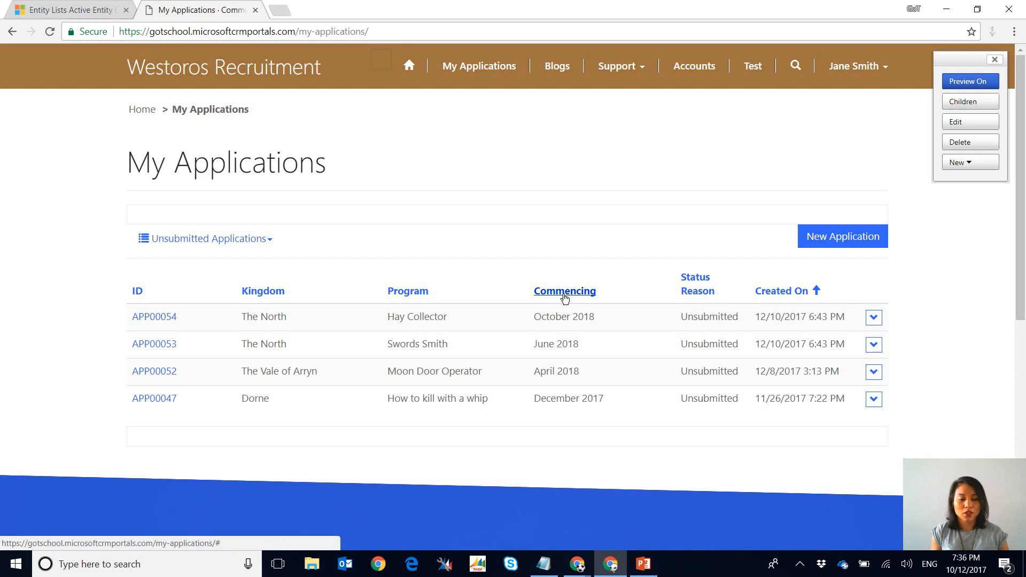
{"action": "left_click", "coordinate": [565, 291]}
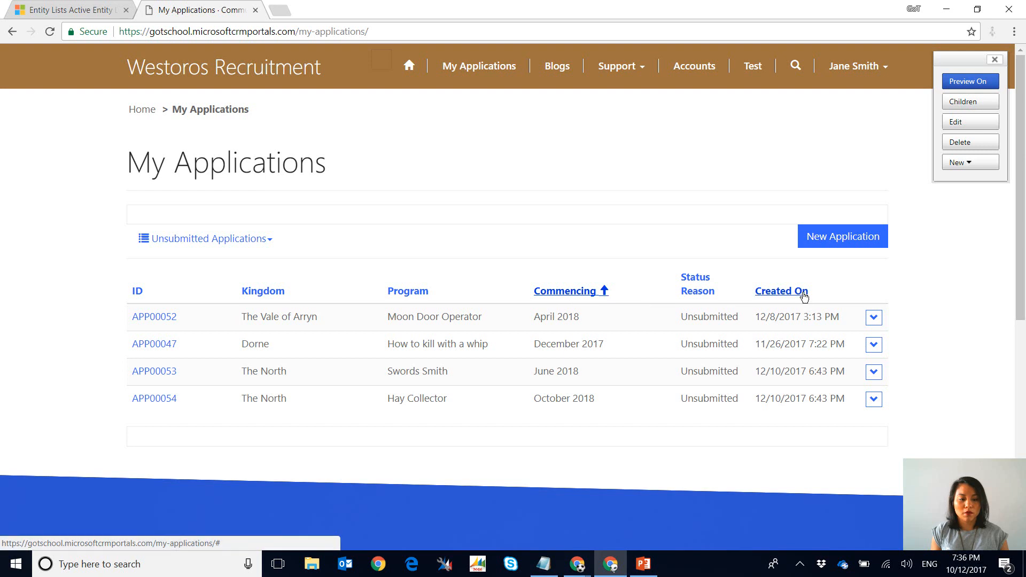
{"action": "left_click", "coordinate": [780, 291]}
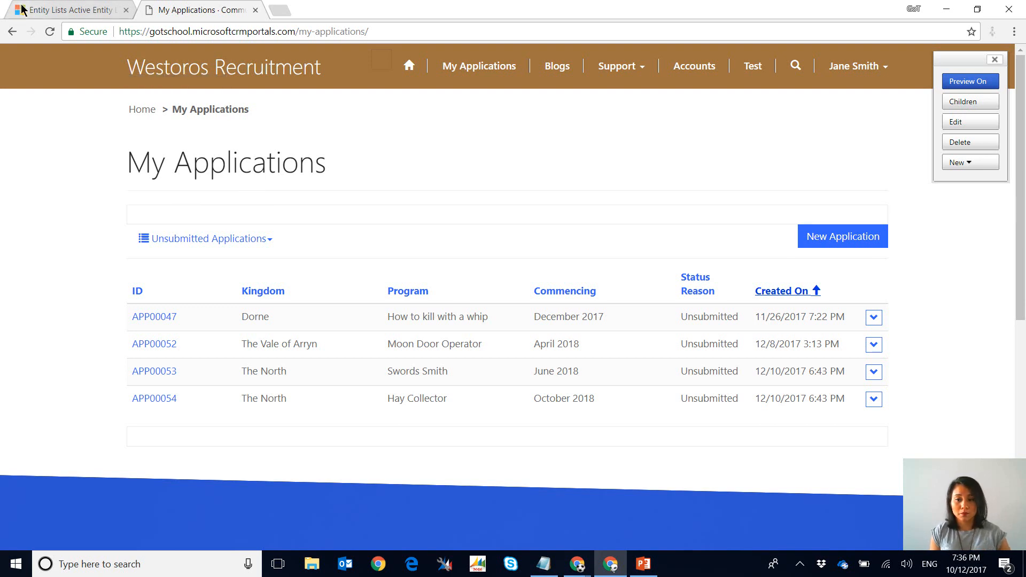
From Active Entity Lists, bring up the My Applications record scrolled to its Metadata Filter section
{"action": "left_click", "coordinate": [68, 10]}
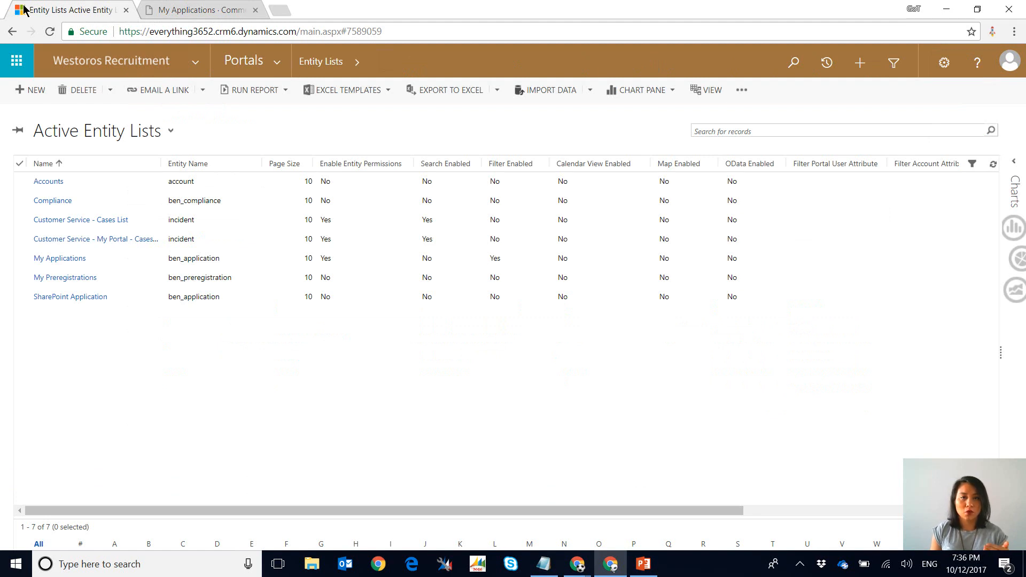
{"action": "mouse_move", "coordinate": [184, 174]}
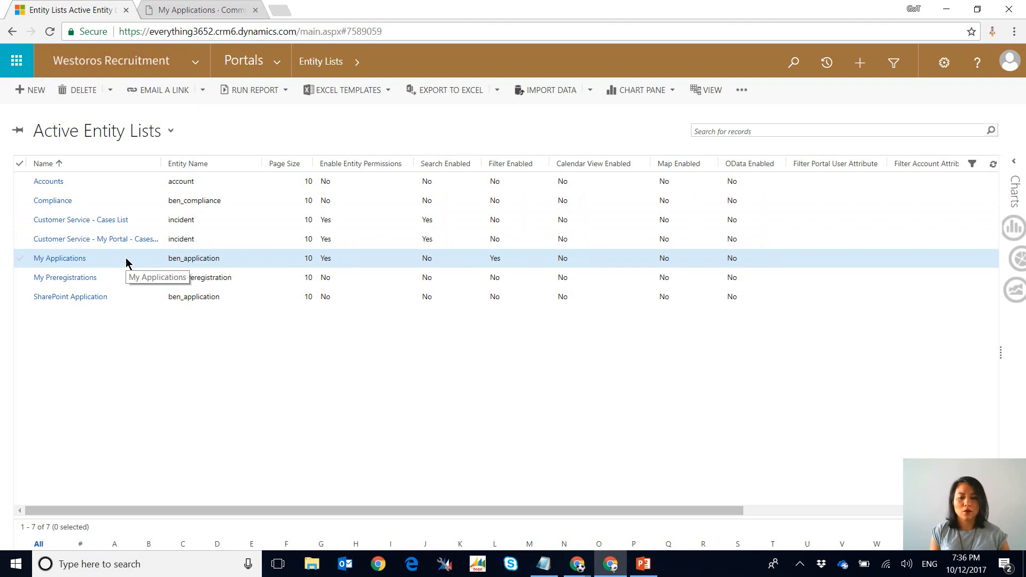
{"action": "double_click", "coordinate": [59, 257]}
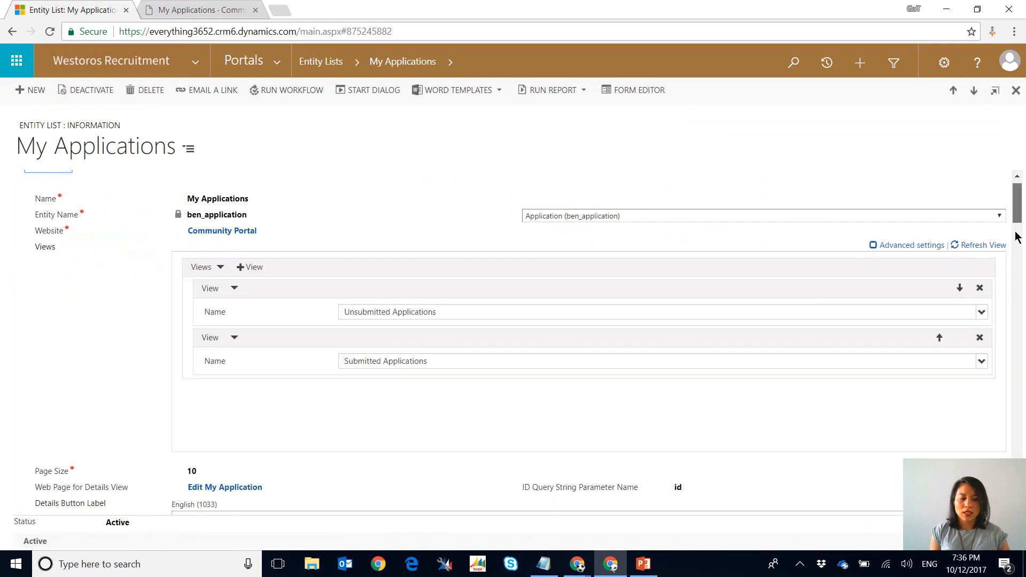
{"action": "scroll", "scroll_direction": "down", "scroll_amount": 3}
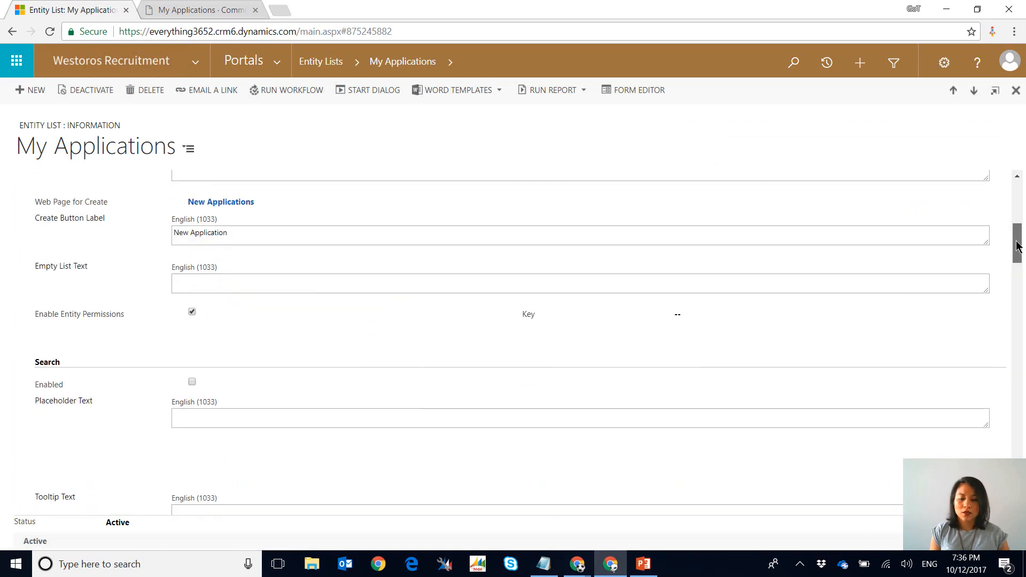
{"action": "scroll", "scroll_direction": "down", "scroll_amount": 3}
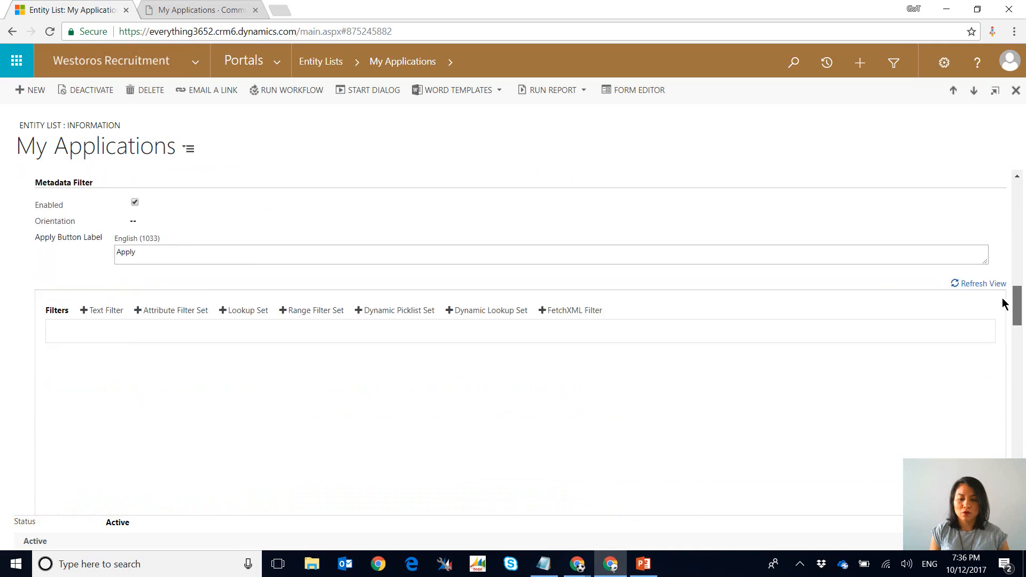
{"action": "mouse_move", "coordinate": [83, 194]}
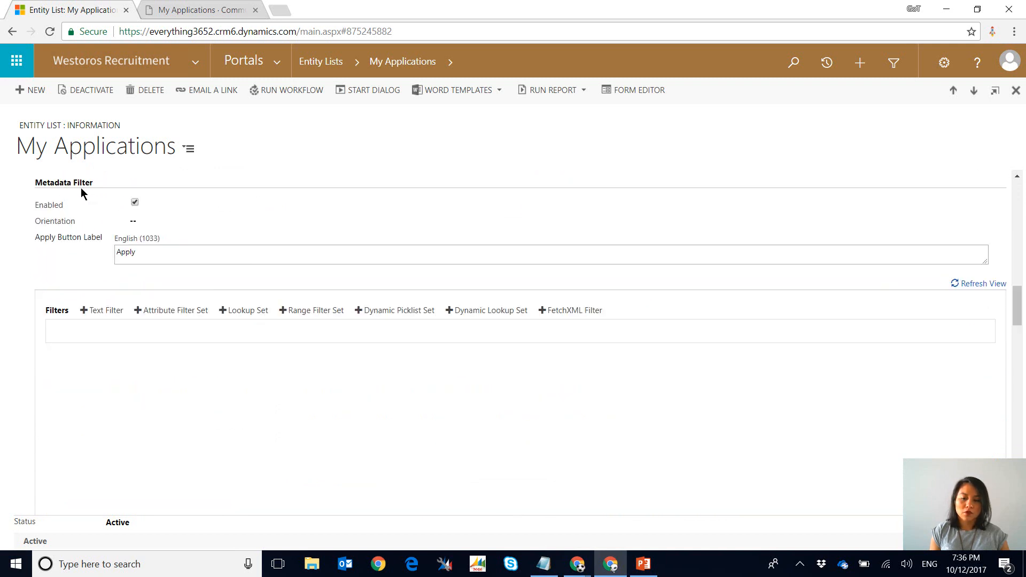
{"action": "mouse_move", "coordinate": [135, 202]}
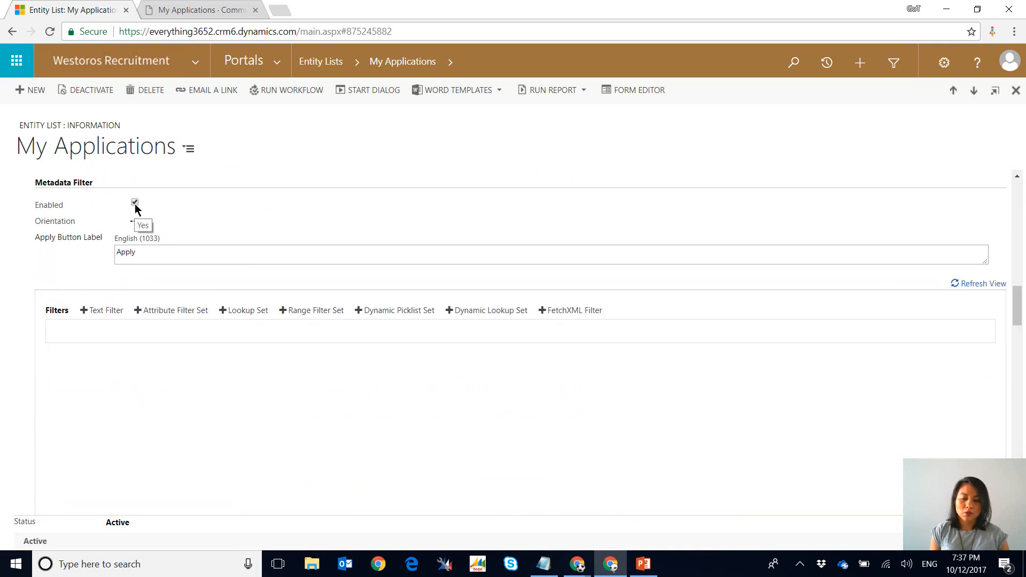
{"action": "mouse_move", "coordinate": [164, 212]}
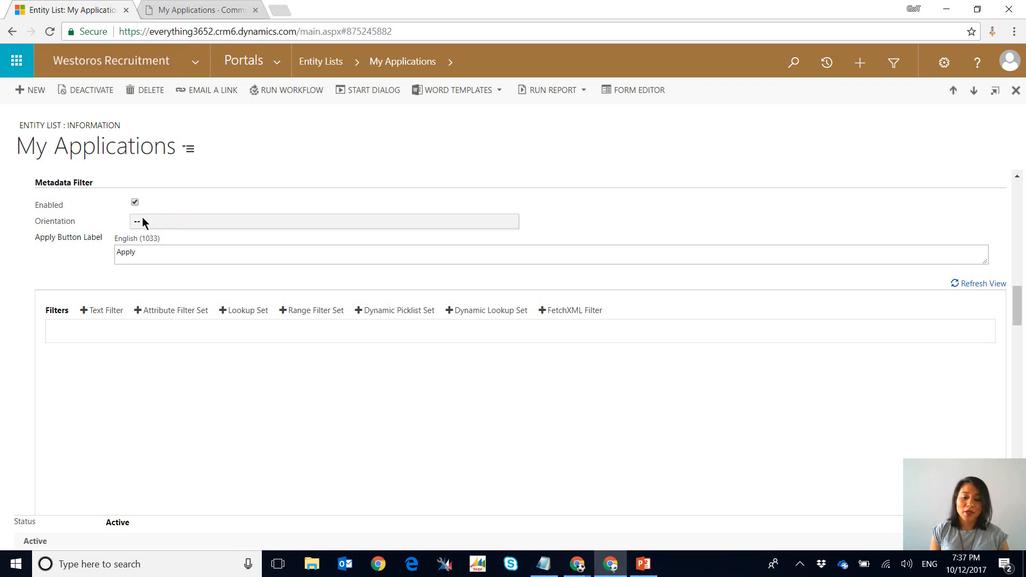
Set the My Applications metadata filter Orientation to Vertical
{"action": "left_click", "coordinate": [316, 221]}
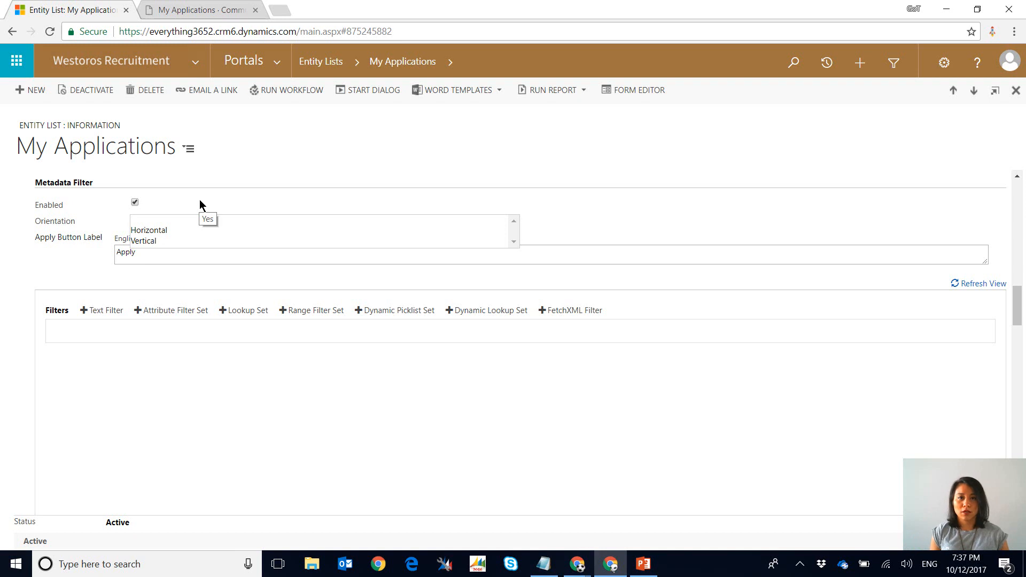
{"action": "mouse_move", "coordinate": [184, 246]}
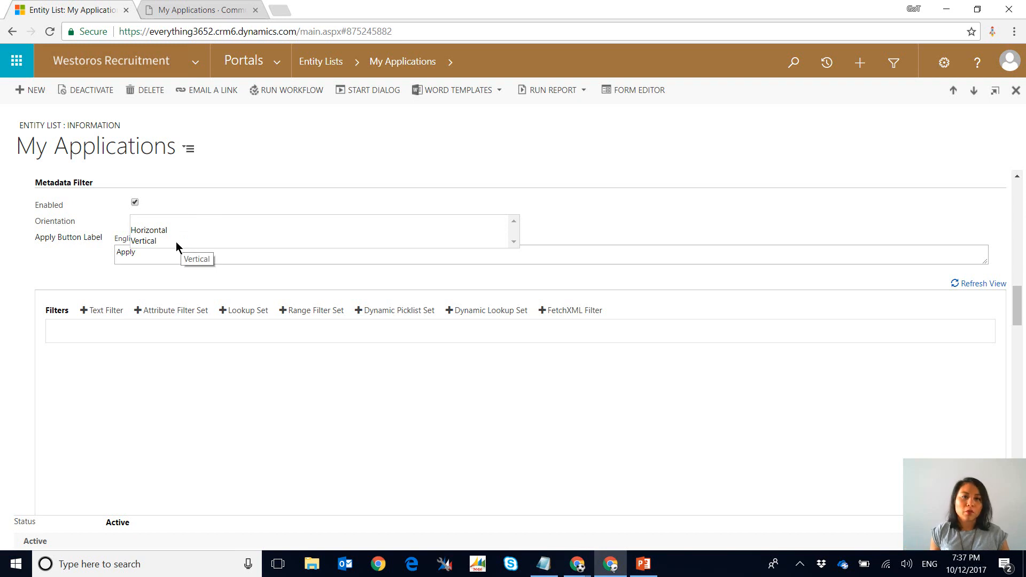
{"action": "left_click", "coordinate": [143, 241]}
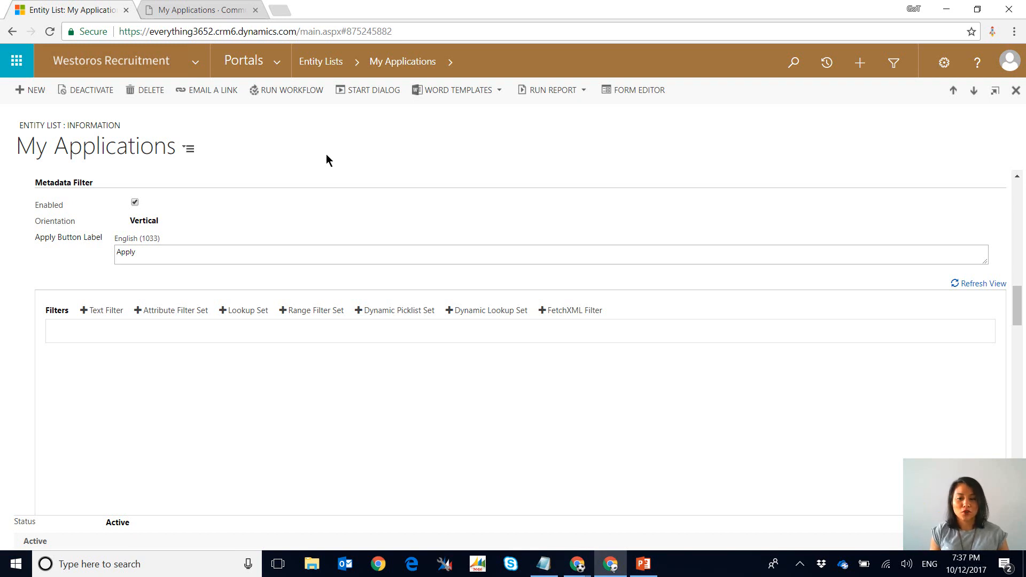
{"action": "left_click", "coordinate": [549, 254]}
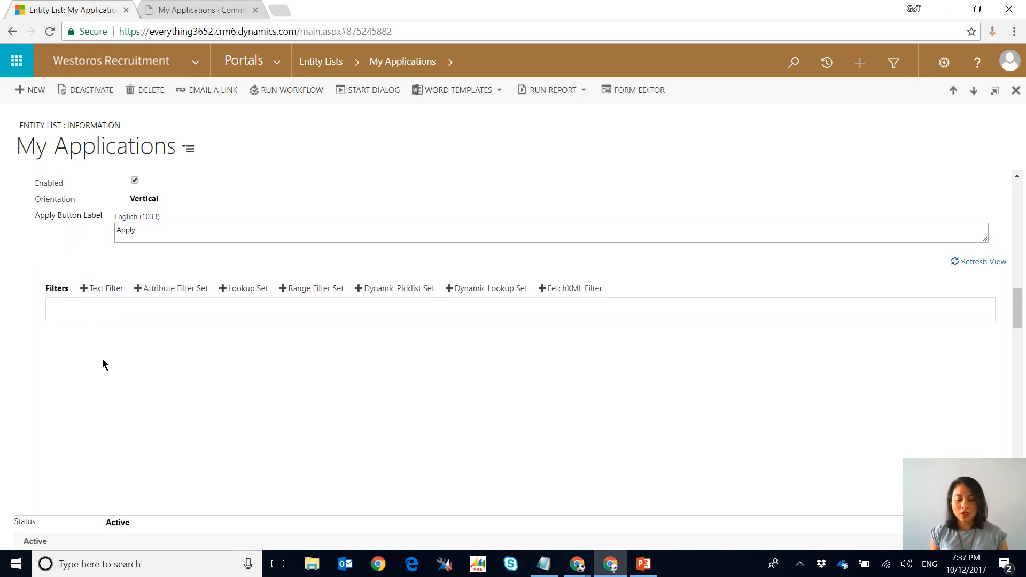
{"action": "scroll", "scroll_direction": "down", "scroll_amount": 3}
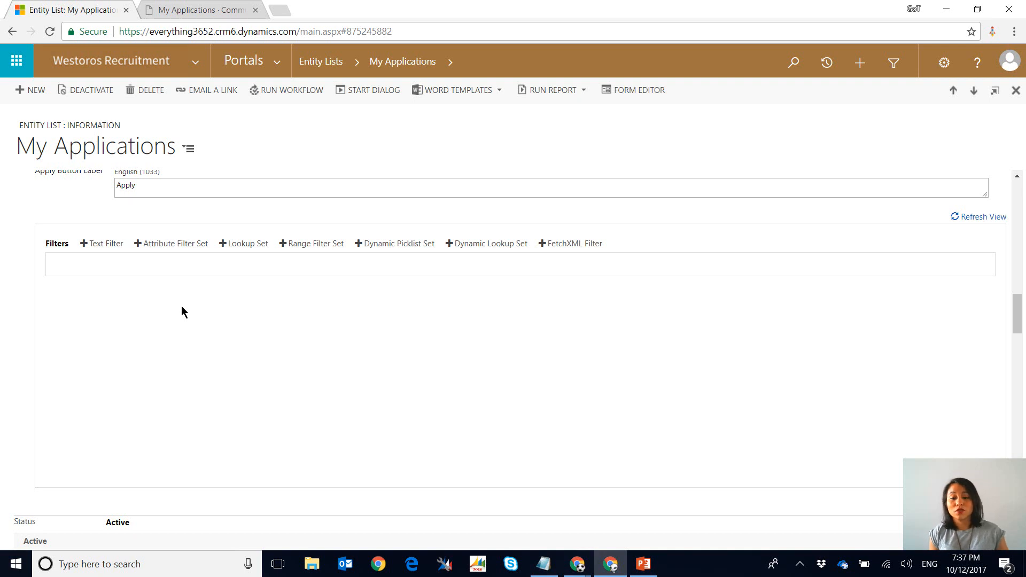
{"action": "mouse_move", "coordinate": [247, 244]}
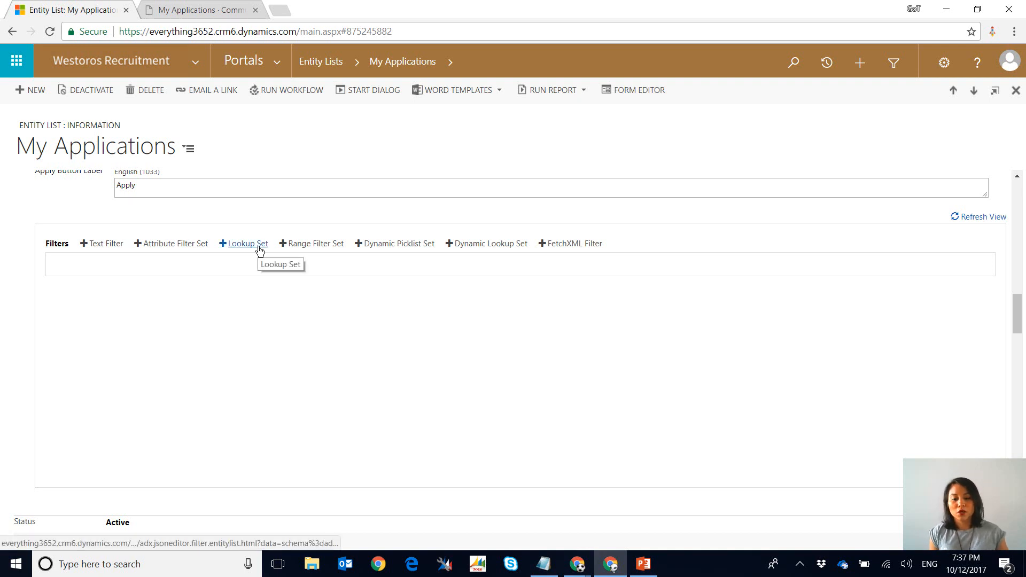
Review the portal's My Applications page, still listing four applications with no filter panel
{"action": "left_click", "coordinate": [247, 244]}
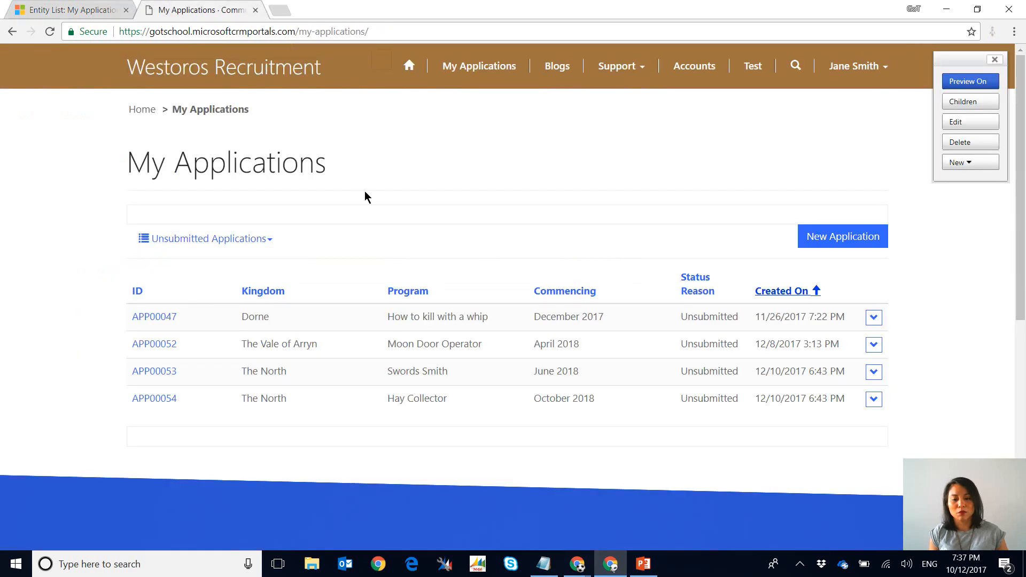
{"action": "mouse_move", "coordinate": [561, 308]}
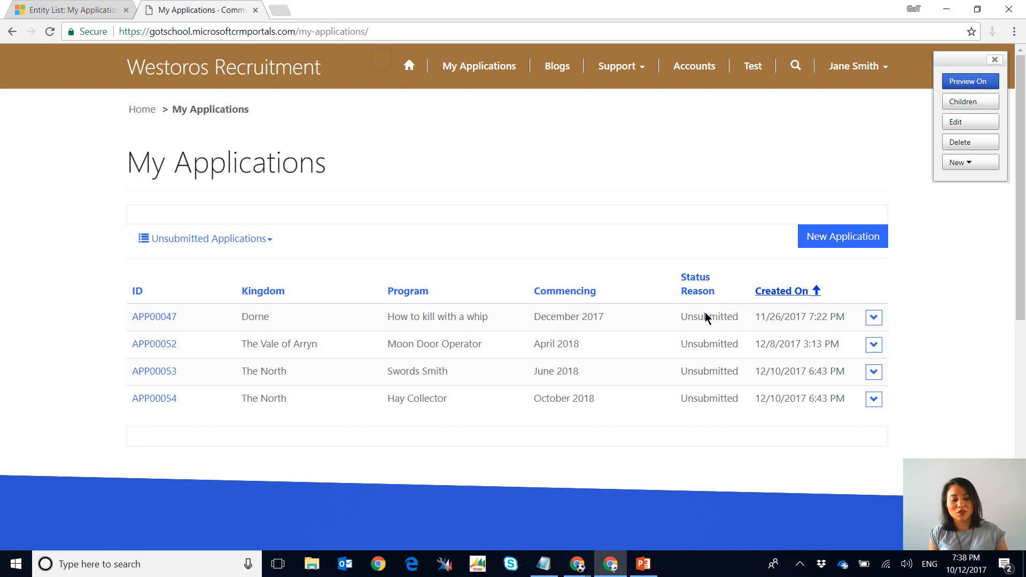
{"action": "mouse_move", "coordinate": [669, 231]}
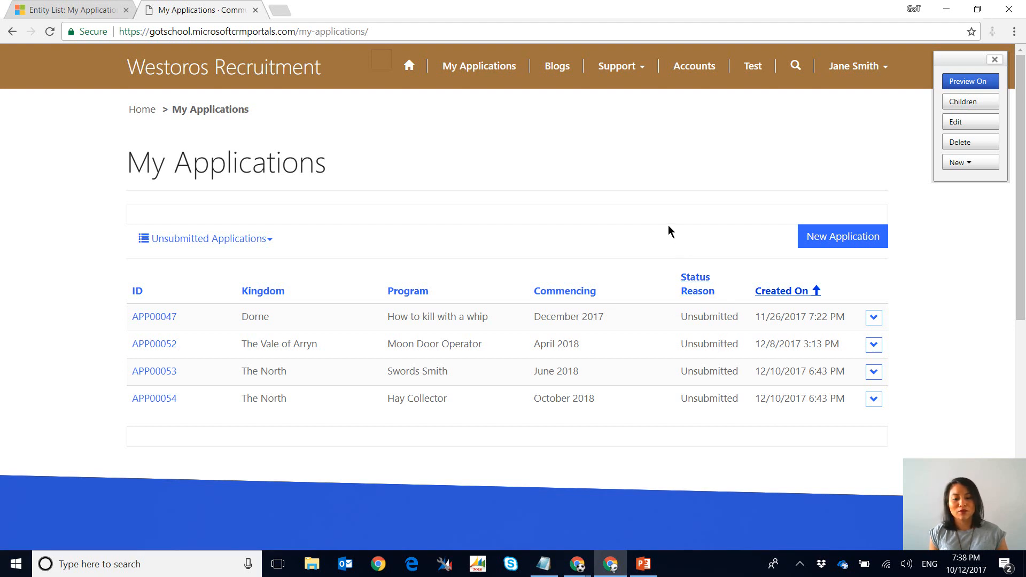
{"action": "left_click", "coordinate": [204, 239]}
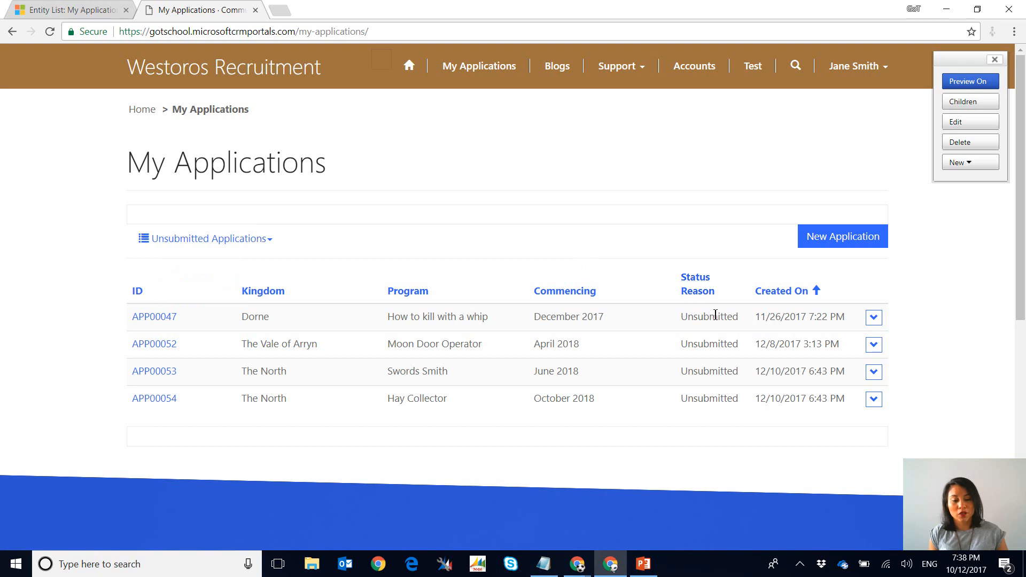
{"action": "mouse_move", "coordinate": [263, 291]}
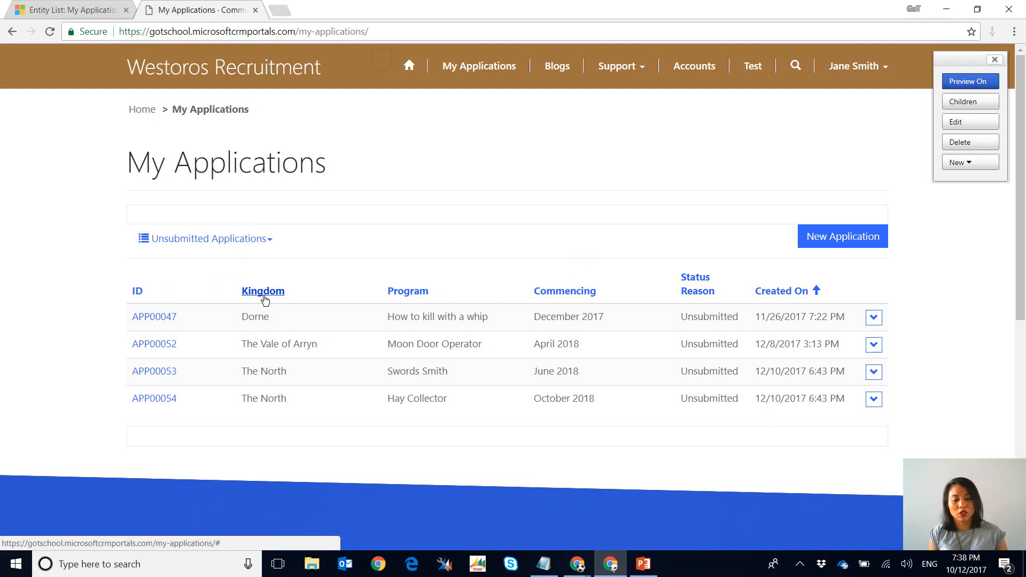
{"action": "mouse_move", "coordinate": [394, 303]}
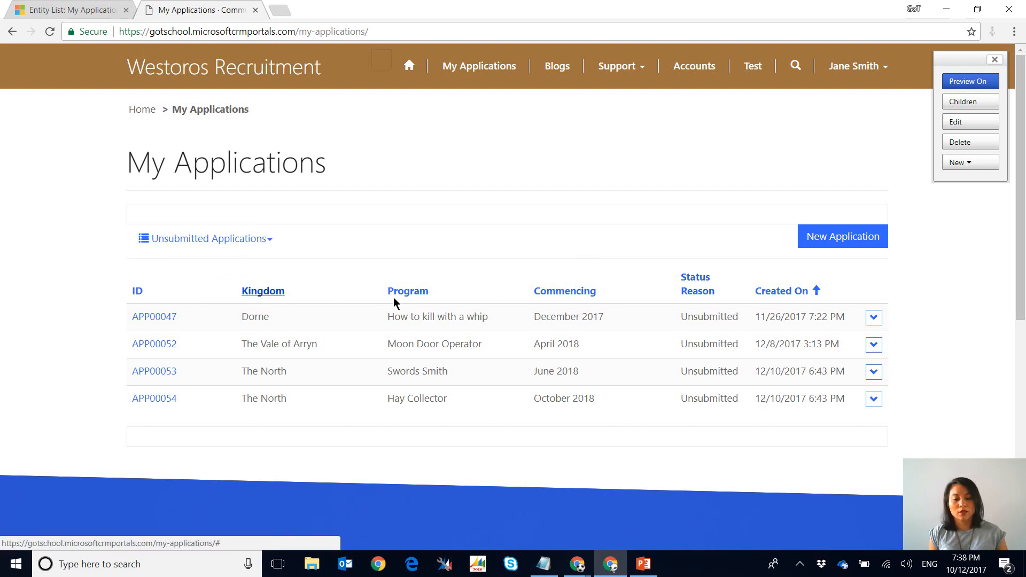
Add a lookup-set filter on the Kingdom relationship with Check boxes as its selection mode
{"action": "left_click", "coordinate": [68, 9]}
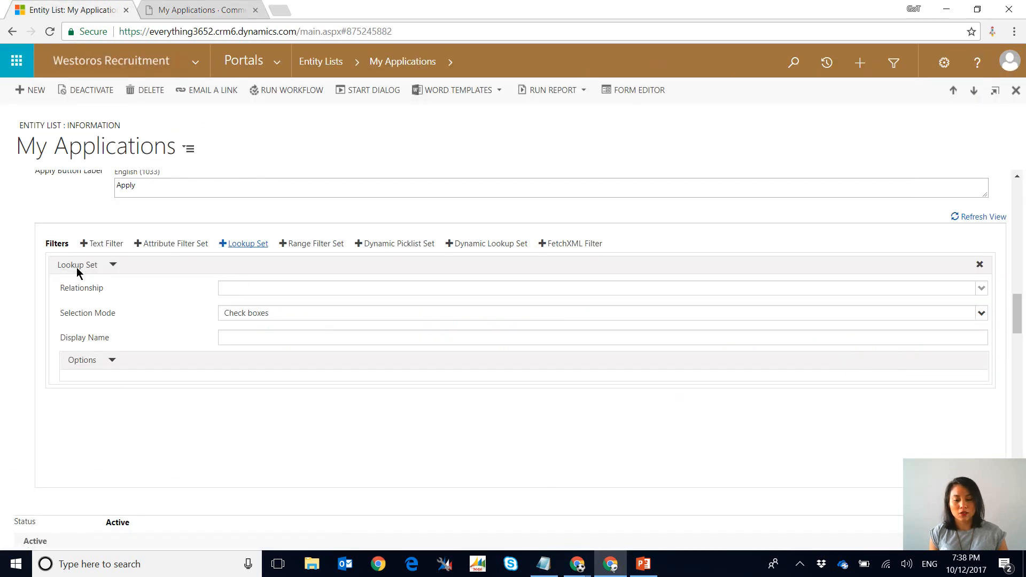
{"action": "left_click", "coordinate": [599, 287]}
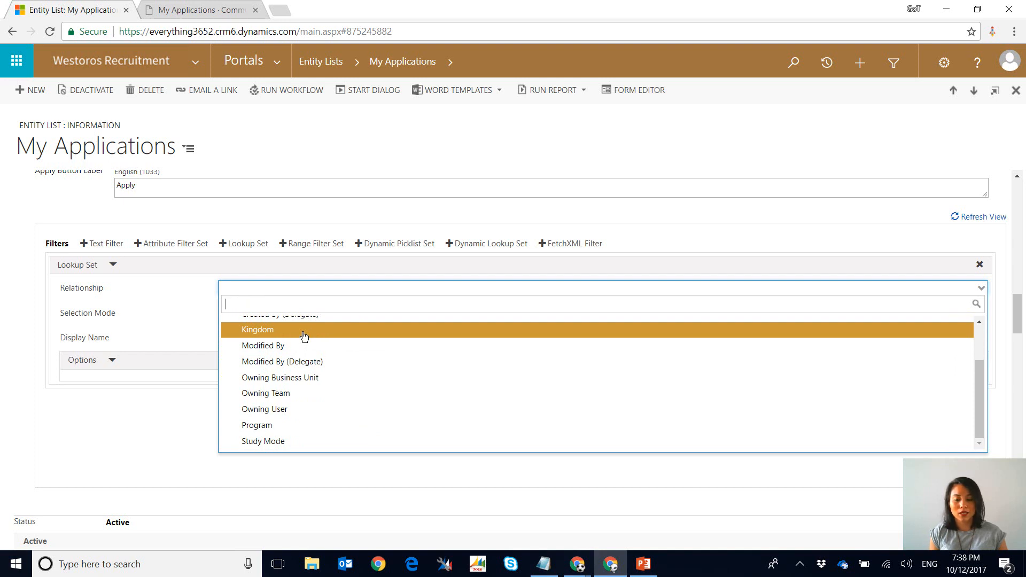
{"action": "left_click", "coordinate": [258, 330]}
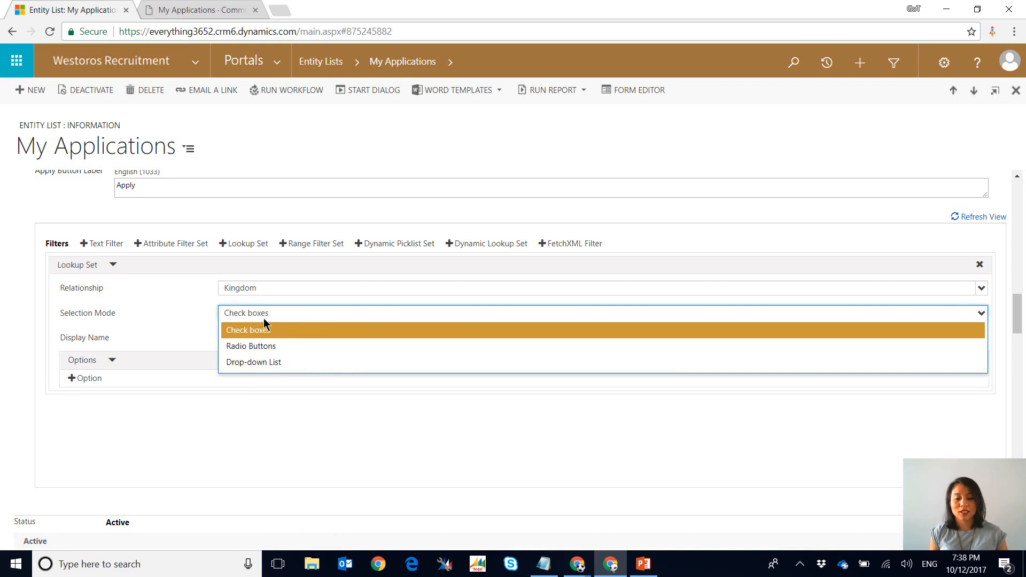
{"action": "left_click", "coordinate": [247, 331]}
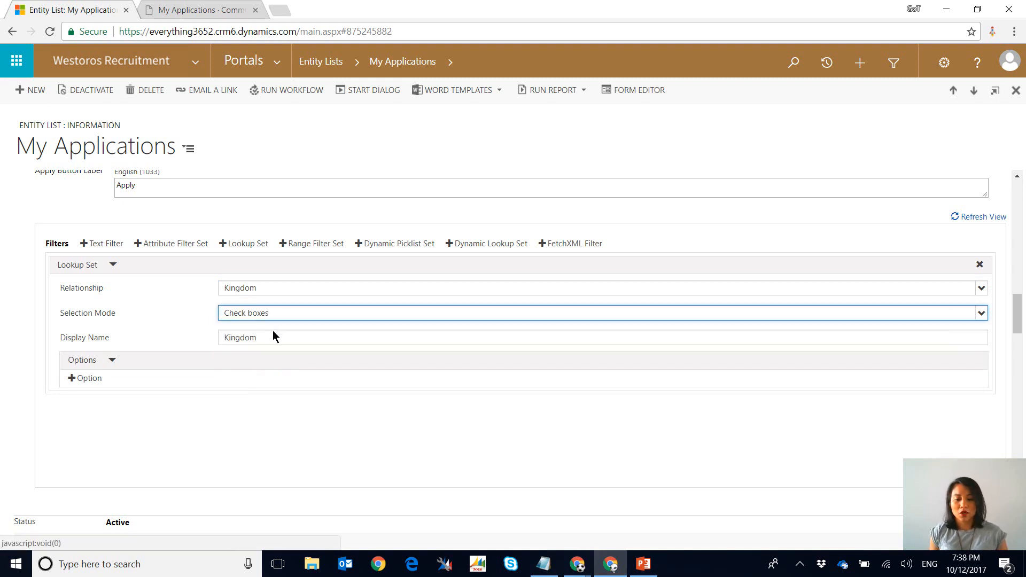
{"action": "scroll", "scroll_direction": "down", "scroll_amount": 3}
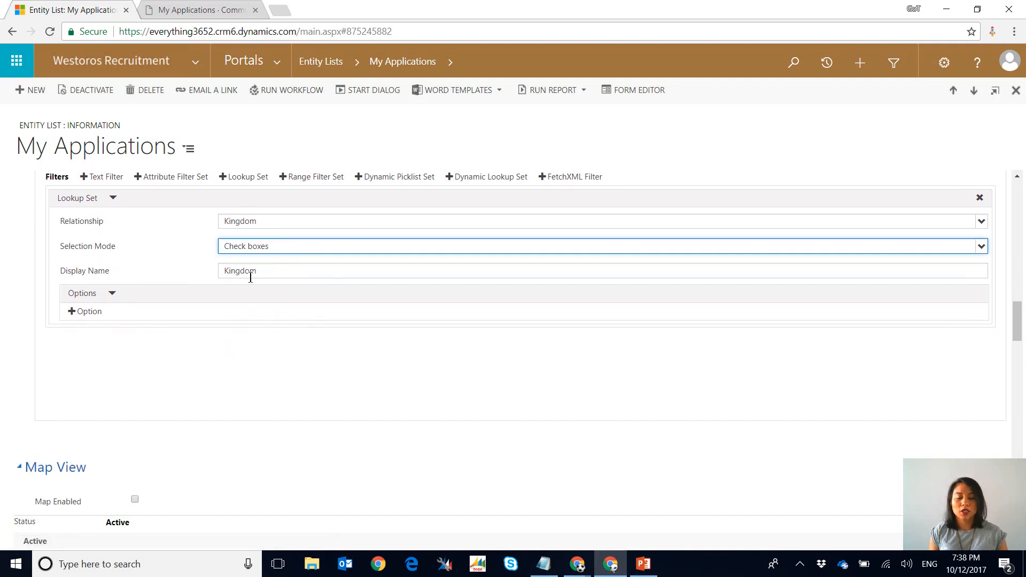
{"action": "mouse_move", "coordinate": [92, 312]}
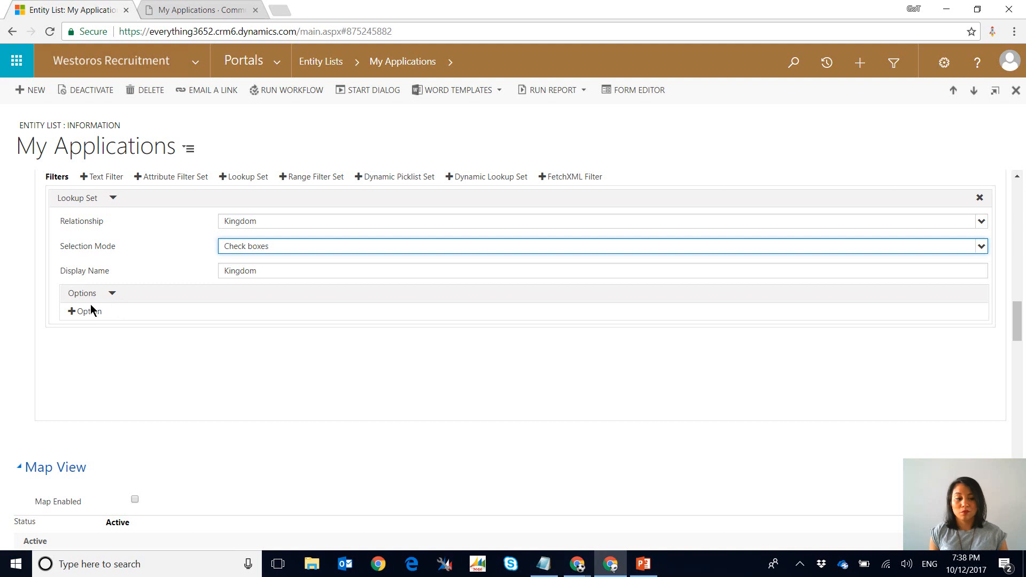
{"action": "mouse_move", "coordinate": [83, 311]}
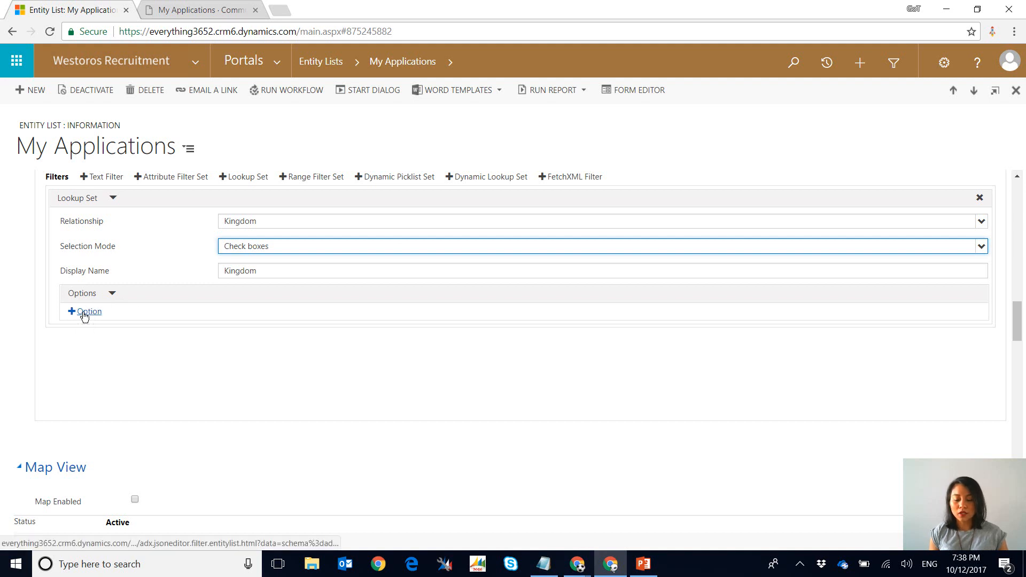
Add the kingdom options, including The Crownlands, The North, The Riverlands, The Stormlands and The Westerlands
{"action": "left_click", "coordinate": [84, 311]}
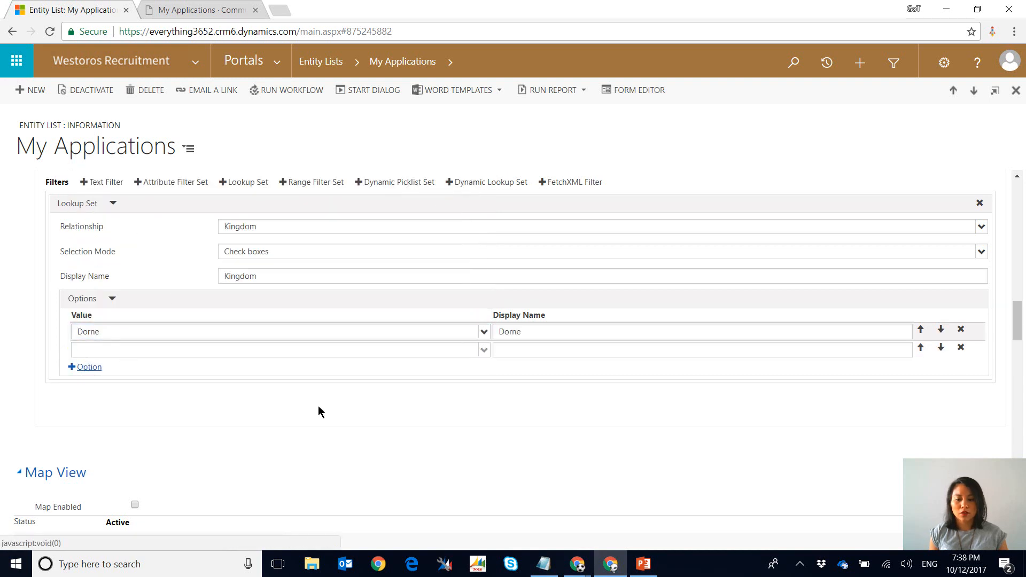
{"action": "left_click", "coordinate": [275, 349]}
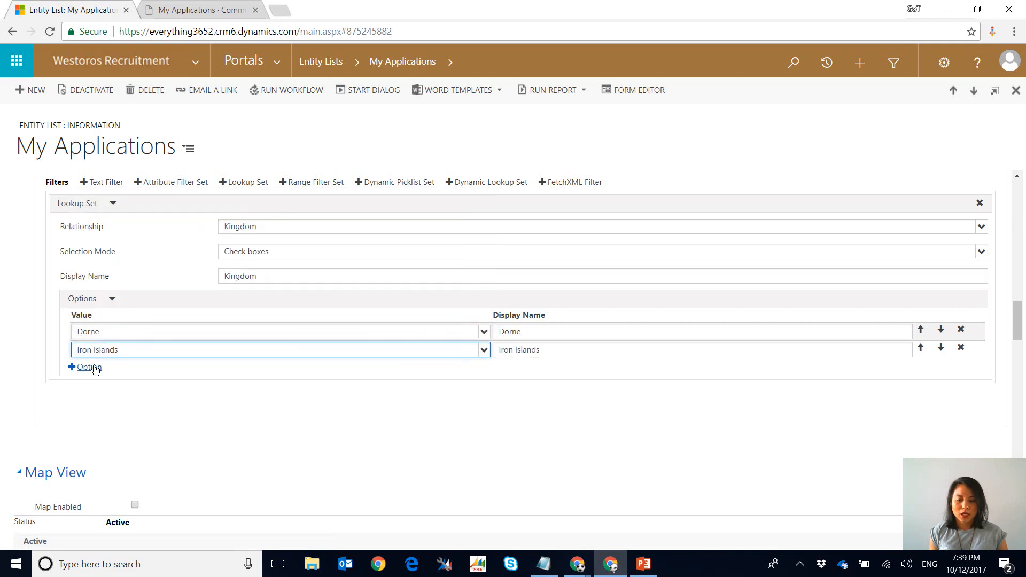
{"action": "left_click", "coordinate": [84, 366]}
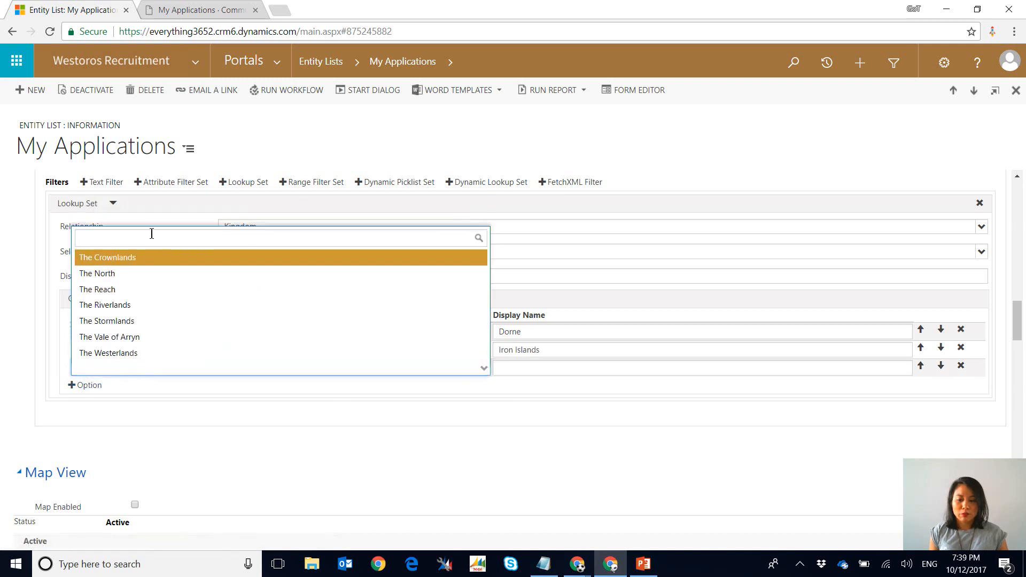
{"action": "left_click", "coordinate": [107, 258]}
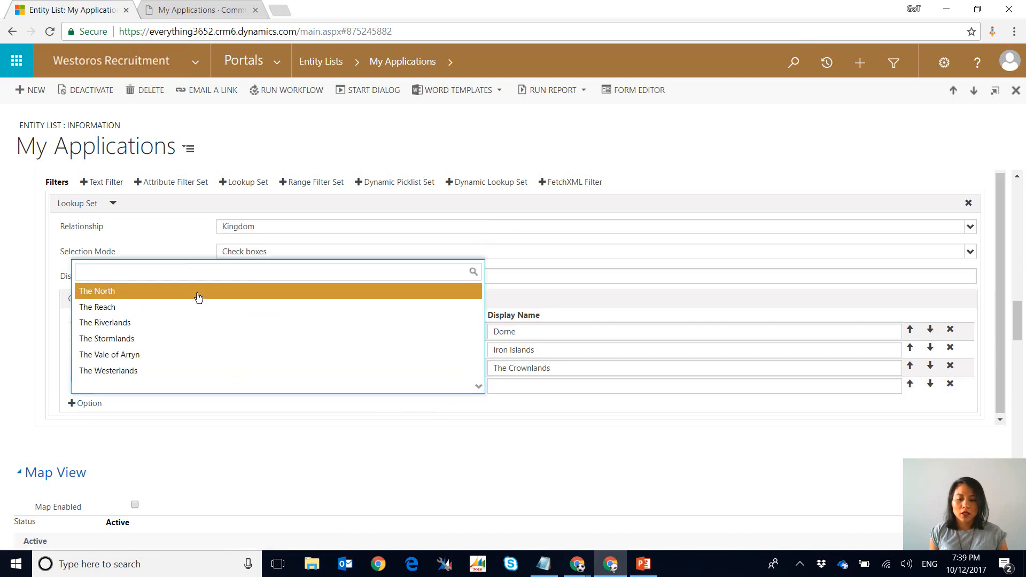
{"action": "left_click", "coordinate": [97, 291]}
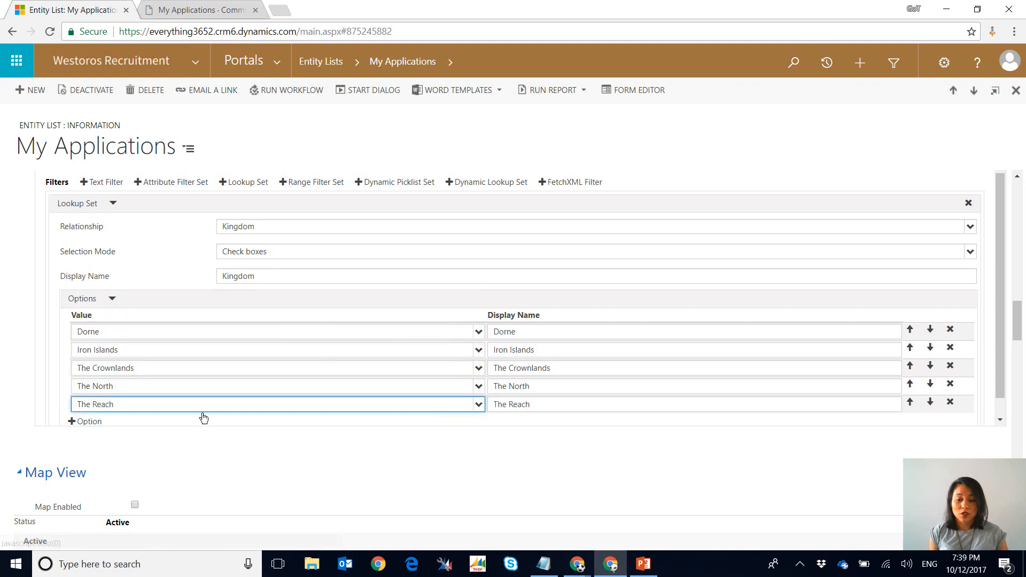
{"action": "left_click", "coordinate": [478, 404]}
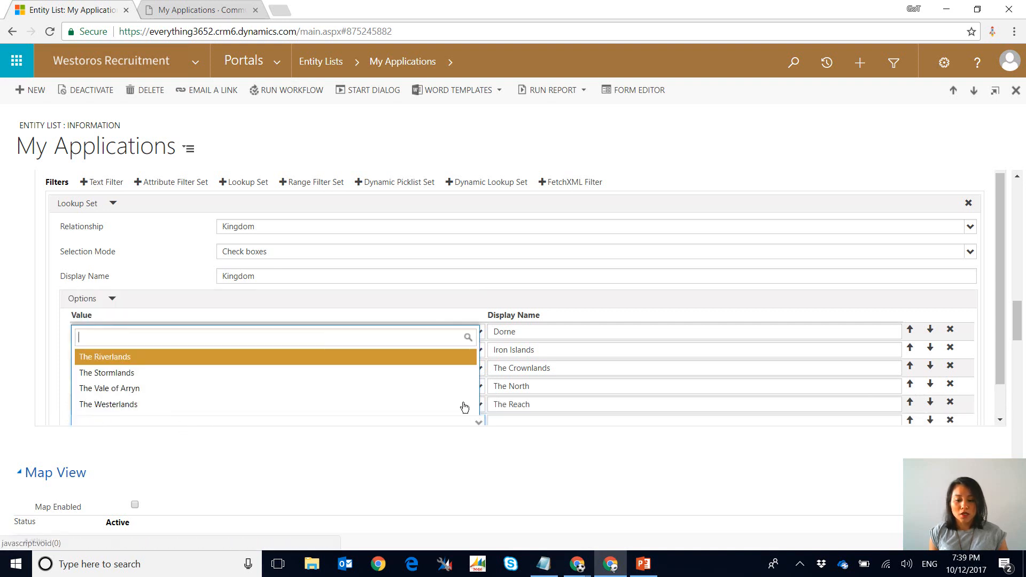
{"action": "left_click", "coordinate": [105, 356]}
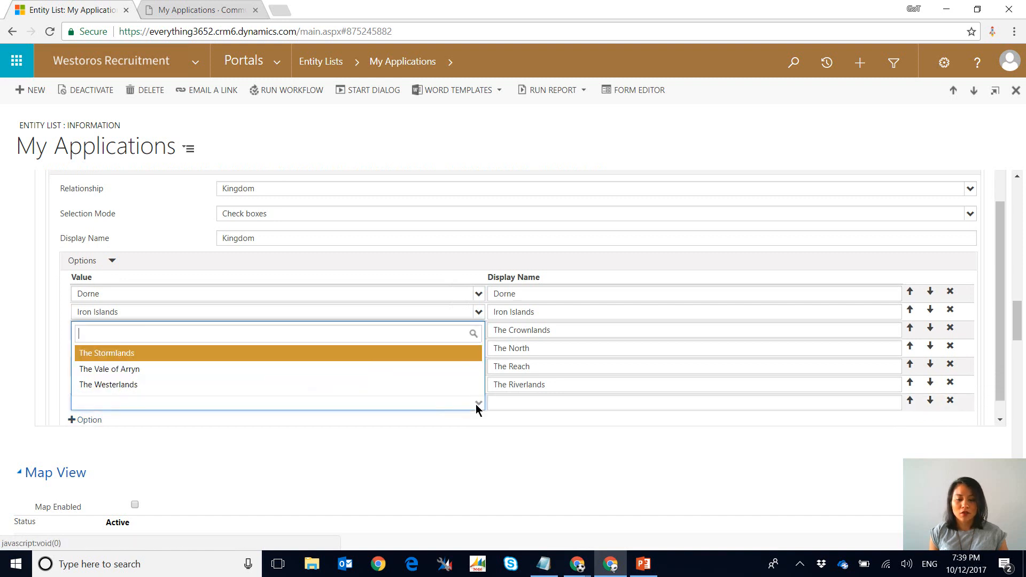
{"action": "left_click", "coordinate": [105, 353]}
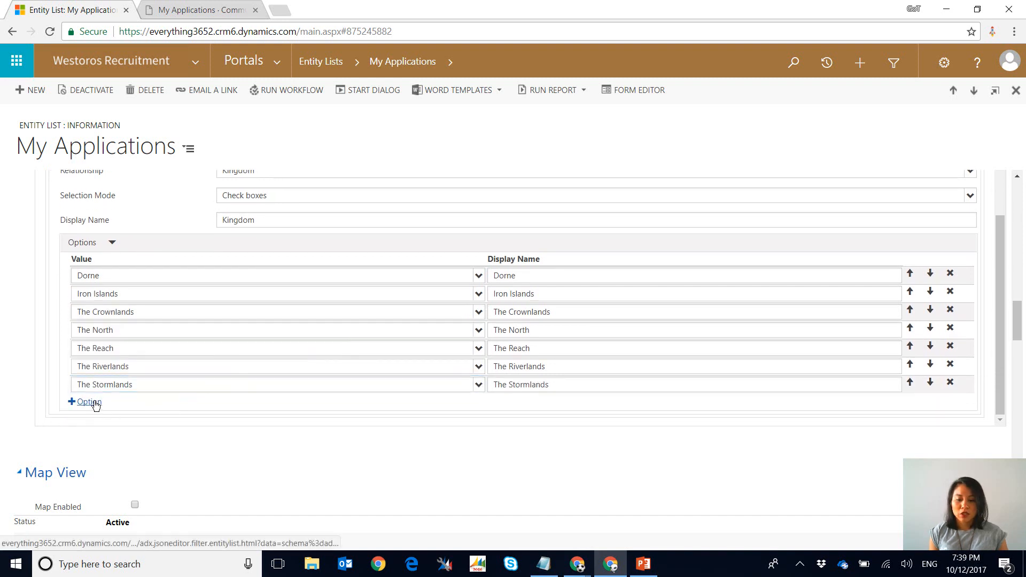
{"action": "left_click", "coordinate": [87, 402]}
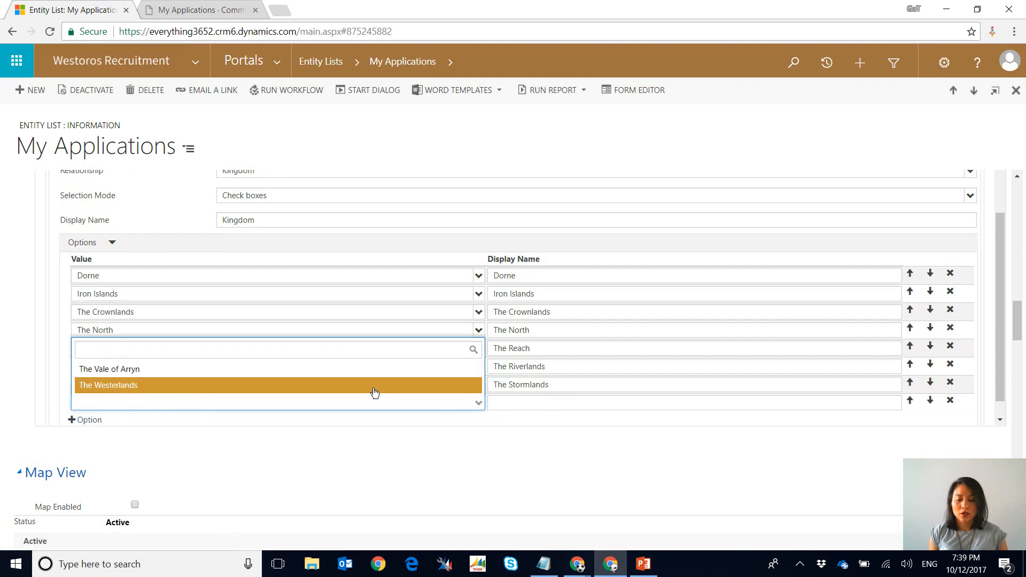
{"action": "left_click", "coordinate": [109, 369]}
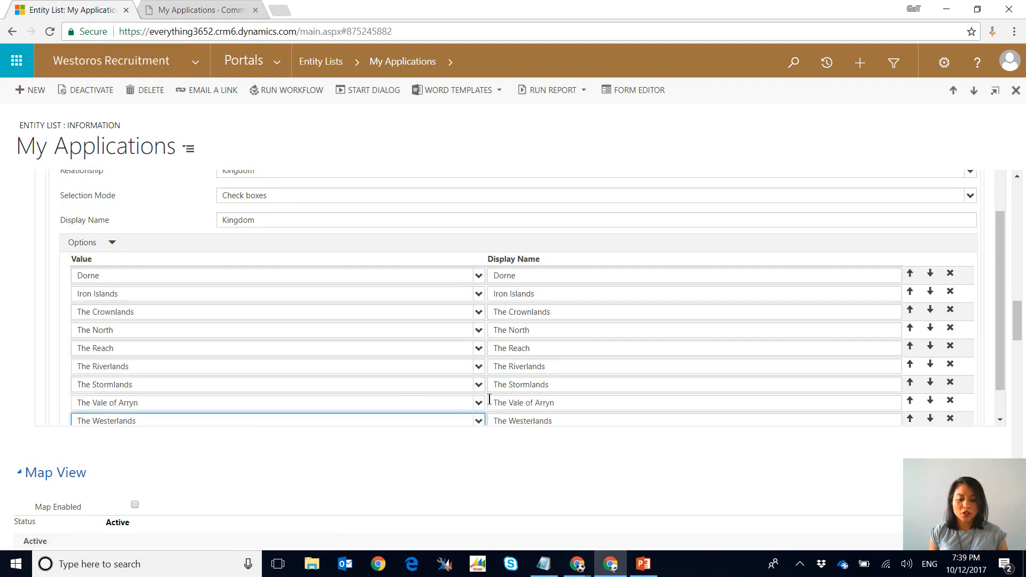
Give the second Program lookup-set filter Check boxes as its selection mode
{"action": "scroll", "scroll_direction": "down", "scroll_amount": 3}
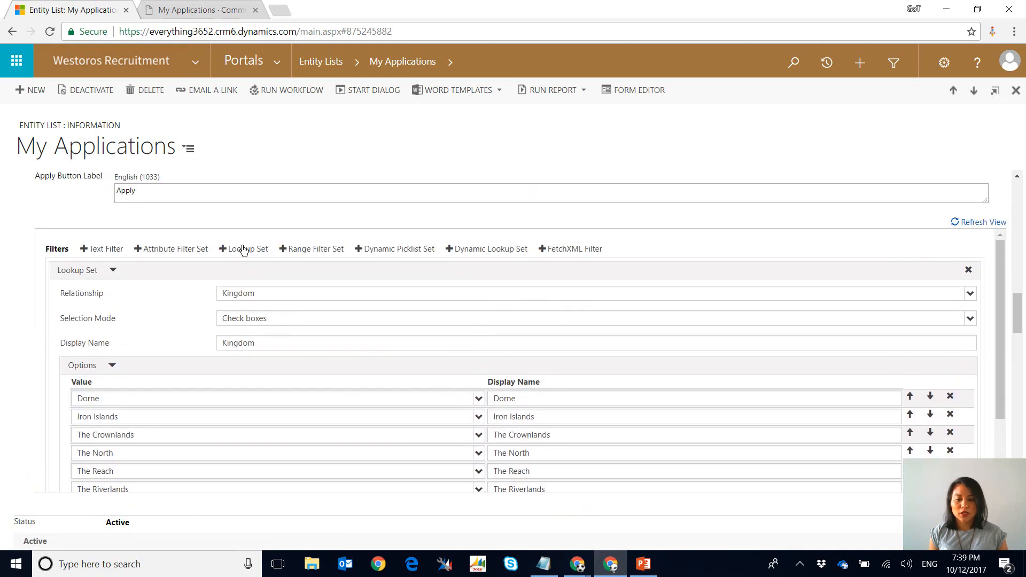
{"action": "mouse_move", "coordinate": [247, 249]}
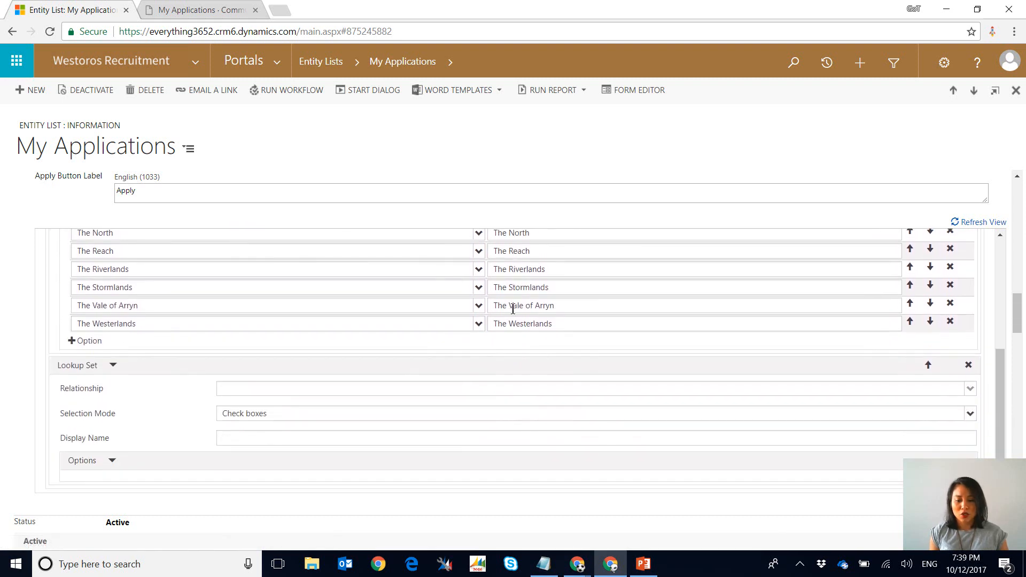
{"action": "scroll", "scroll_direction": "down", "scroll_amount": 3}
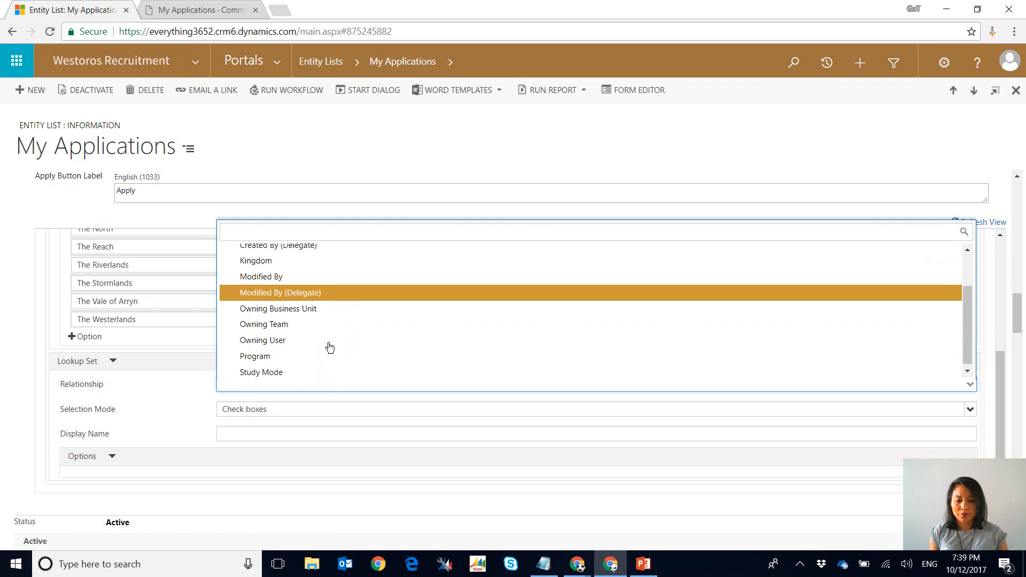
{"action": "left_click", "coordinate": [254, 357]}
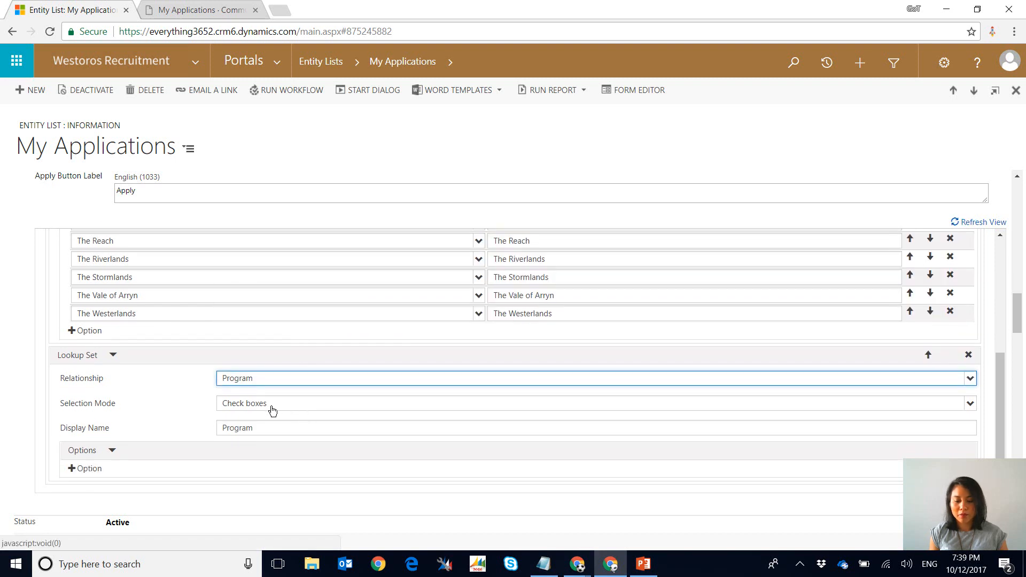
Add Hay Collector, Swords Smith and Moon Door Operator as Program filter options
{"action": "left_click", "coordinate": [83, 469]}
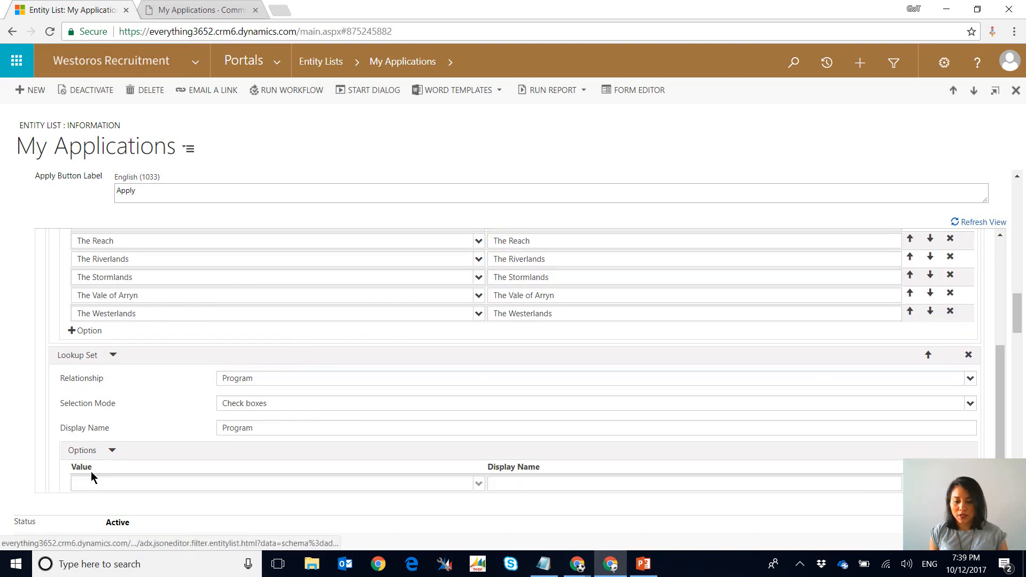
{"action": "scroll", "scroll_direction": "down", "scroll_amount": 3}
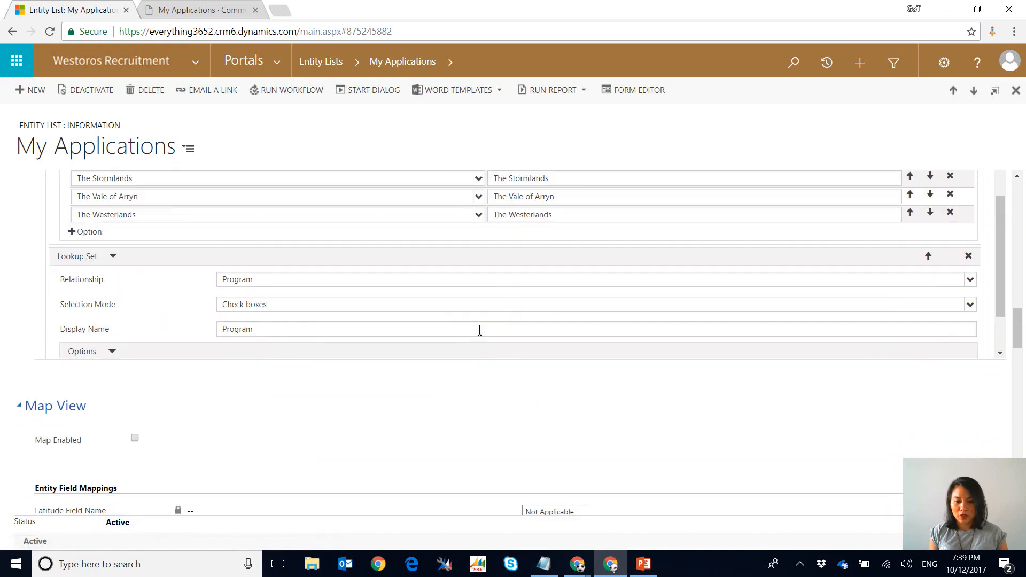
{"action": "left_click", "coordinate": [478, 179]}
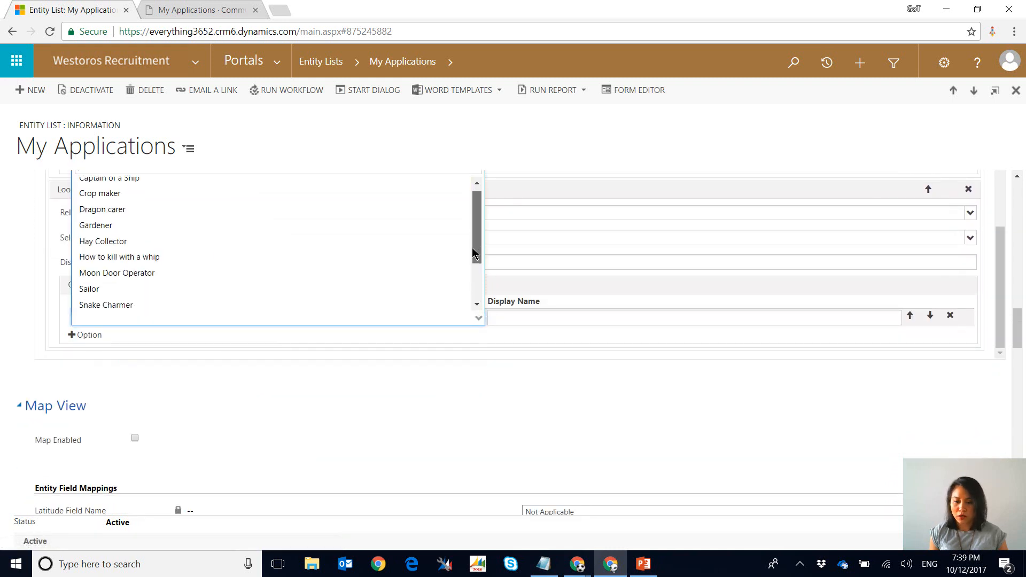
{"action": "left_click", "coordinate": [96, 226]}
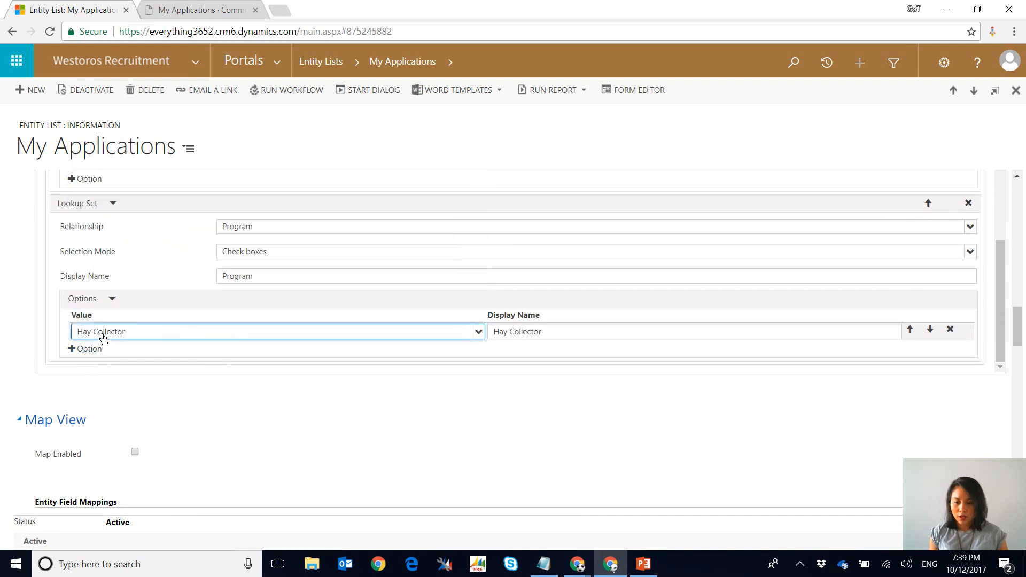
{"action": "left_click", "coordinate": [83, 348]}
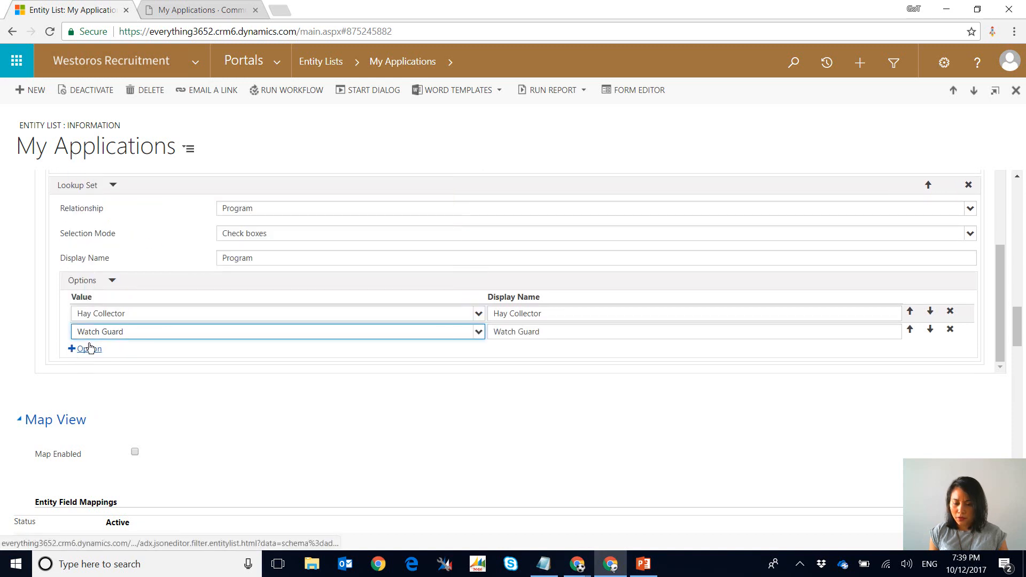
{"action": "type", "text": "Swords Smith"}
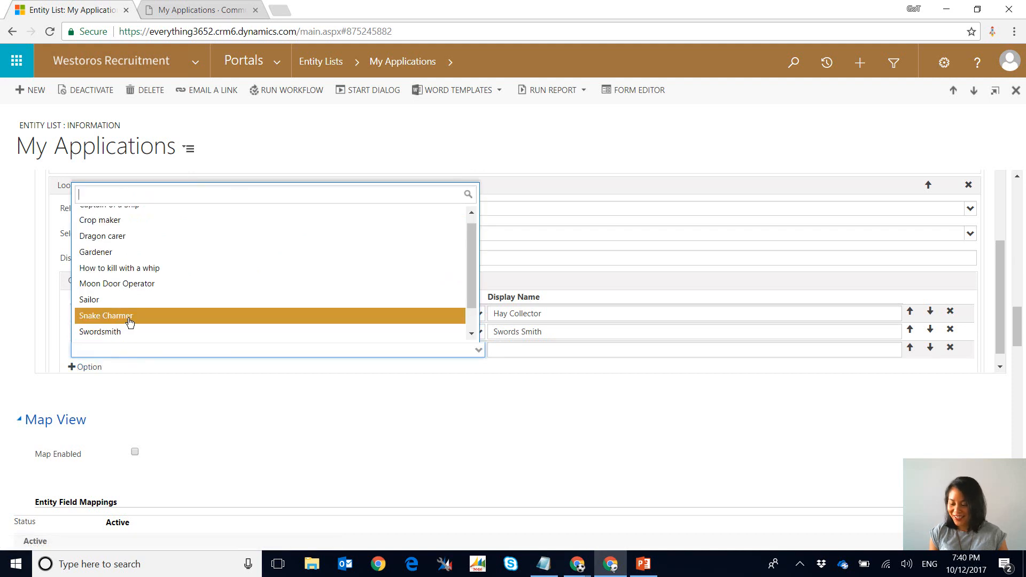
{"action": "mouse_move", "coordinate": [138, 284]}
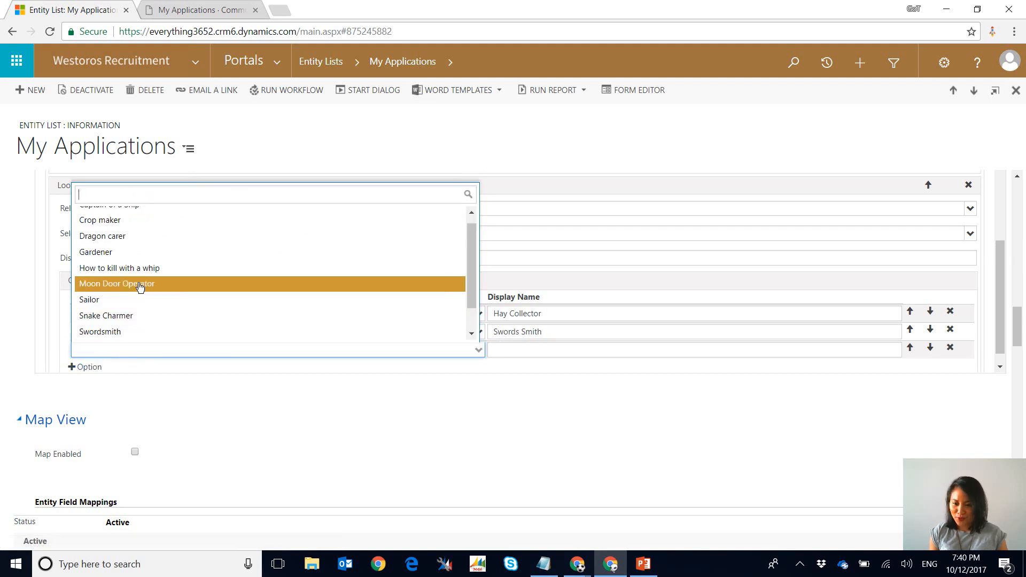
{"action": "left_click", "coordinate": [115, 284]}
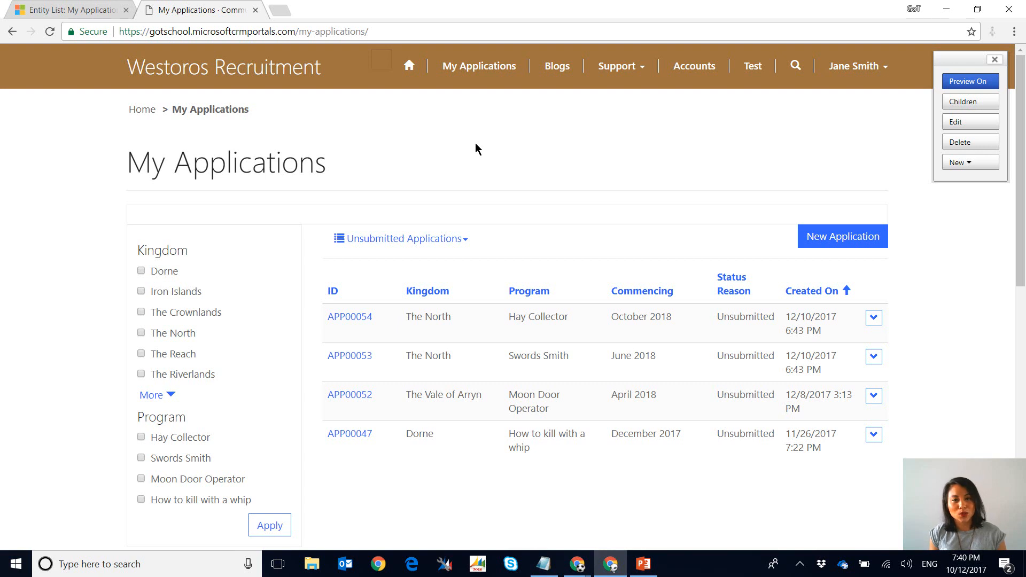
{"action": "mouse_move", "coordinate": [299, 264]}
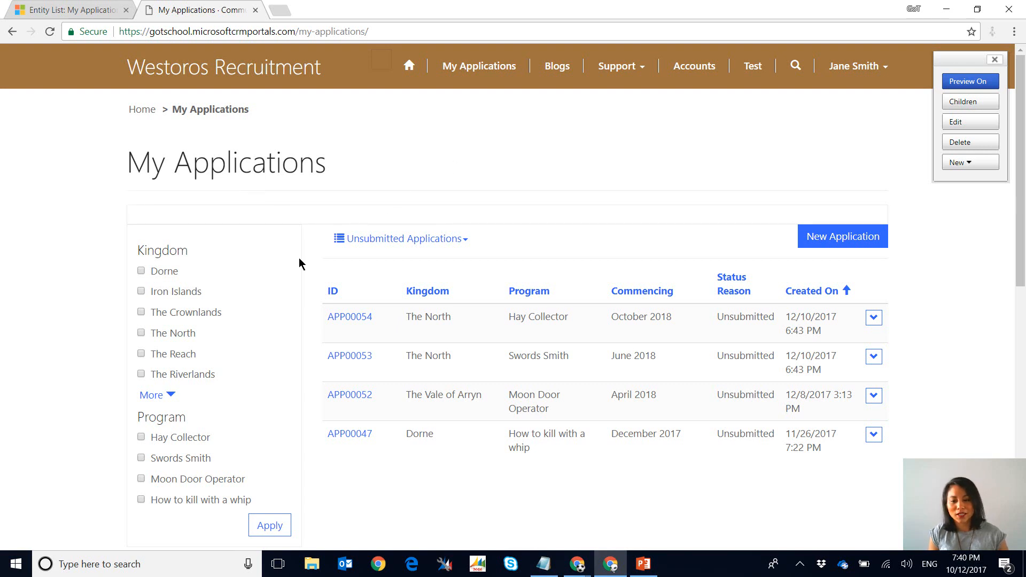
Filter the portal list by The North, then also Hay Collector, leaving only APP00054
{"action": "scroll", "scroll_direction": "down", "scroll_amount": 3}
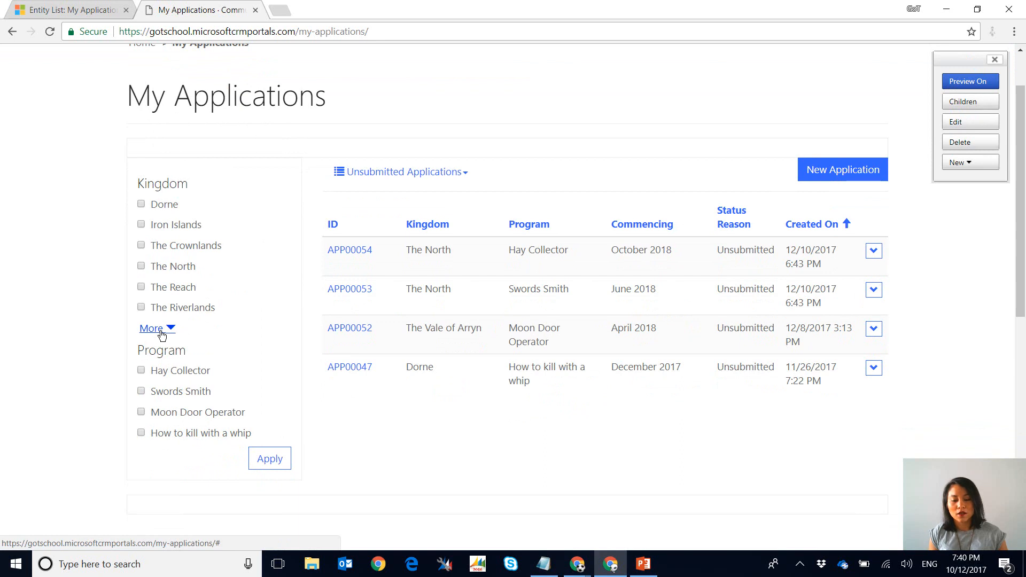
{"action": "left_click", "coordinate": [150, 328]}
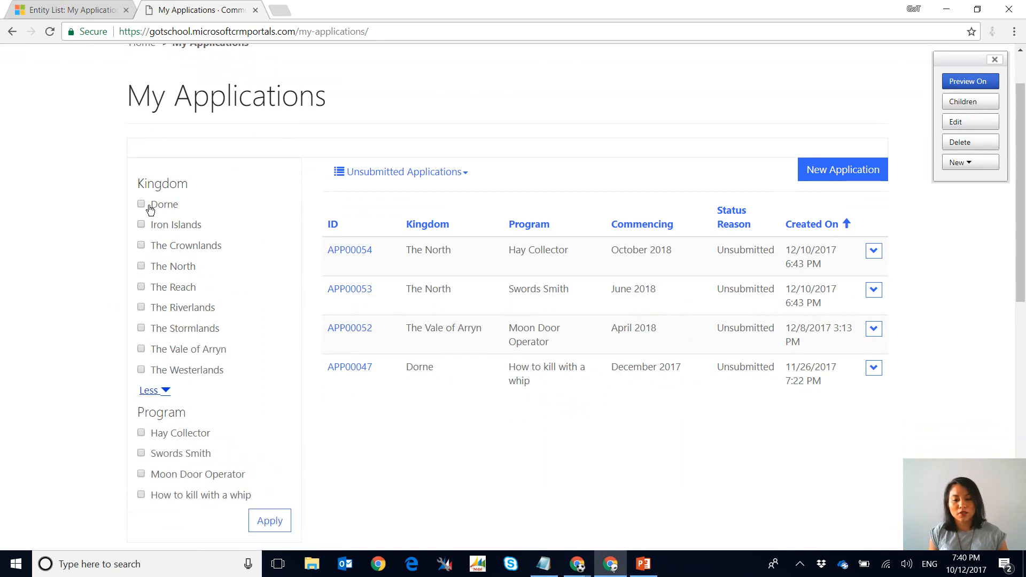
{"action": "scroll", "scroll_direction": "down", "scroll_amount": 3}
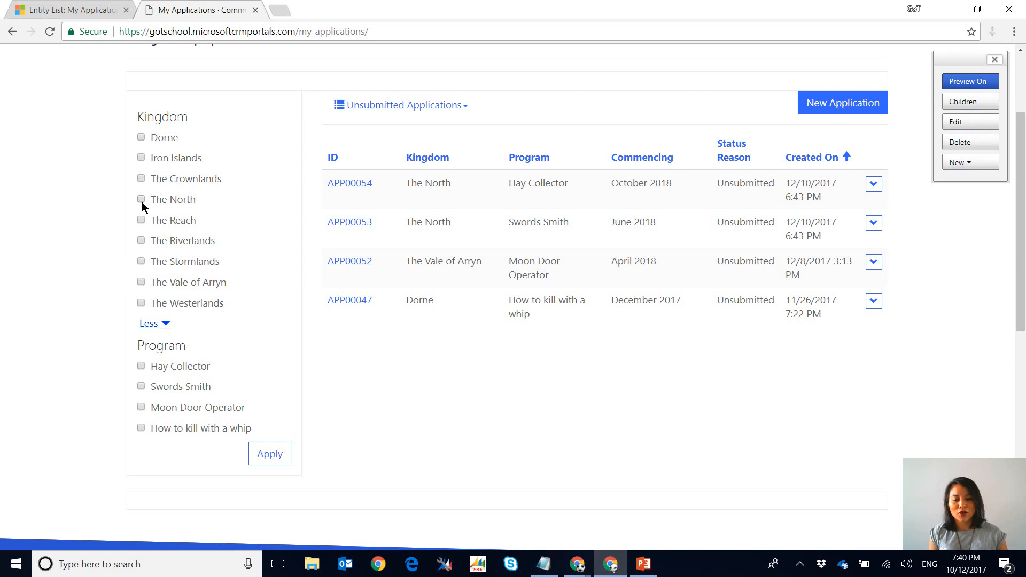
{"action": "left_click", "coordinate": [141, 199]}
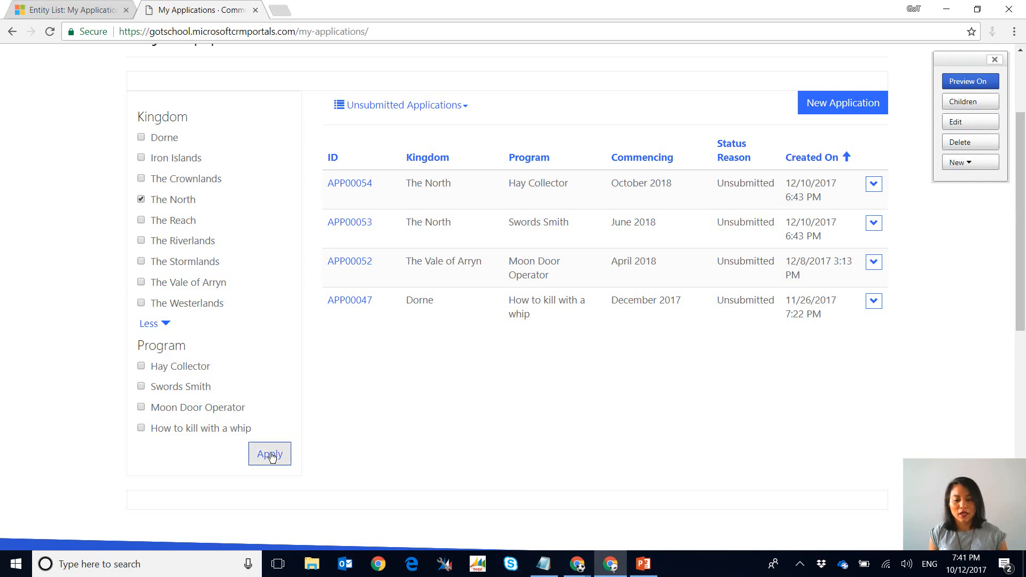
{"action": "left_click", "coordinate": [270, 454]}
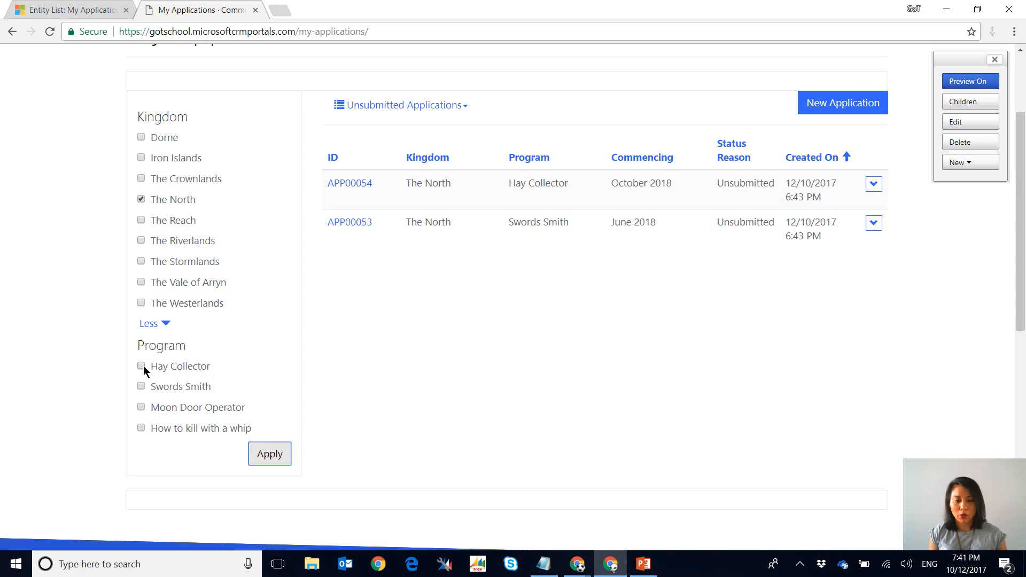
{"action": "left_click", "coordinate": [141, 365]}
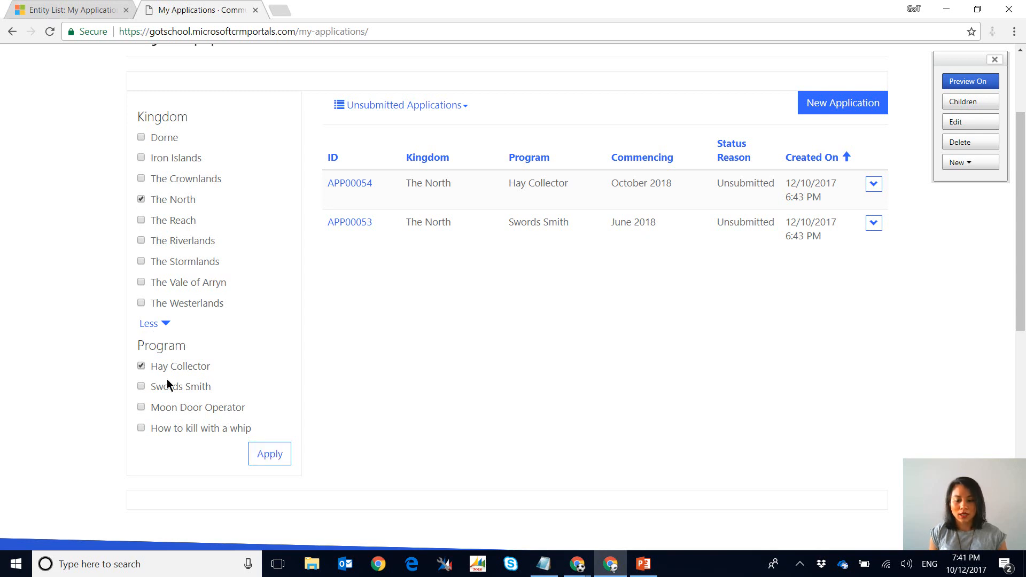
{"action": "left_click", "coordinate": [270, 453]}
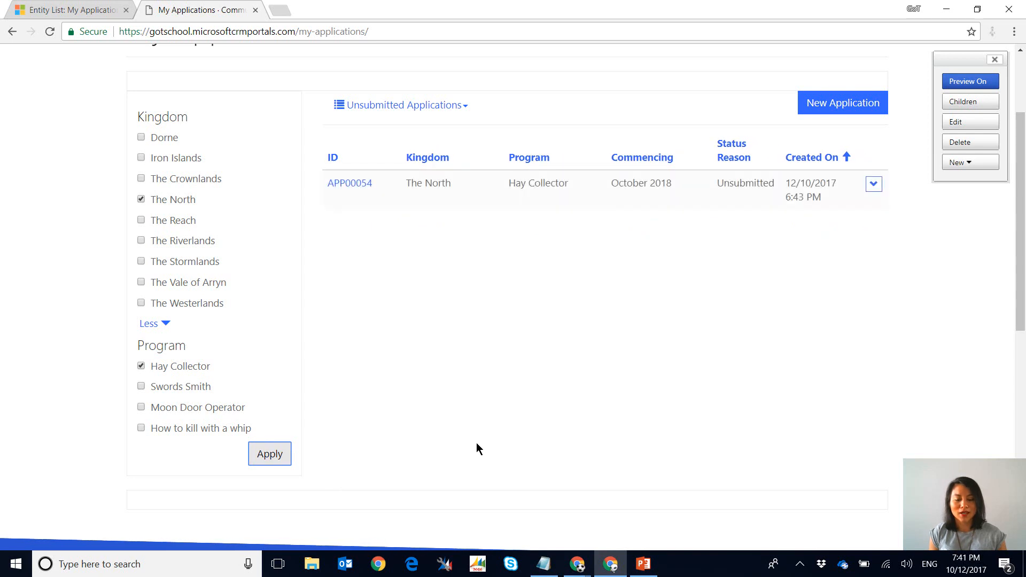
Change the Apply Button Label to Search and reload the portal page showing the Search button
{"action": "left_click", "coordinate": [69, 9]}
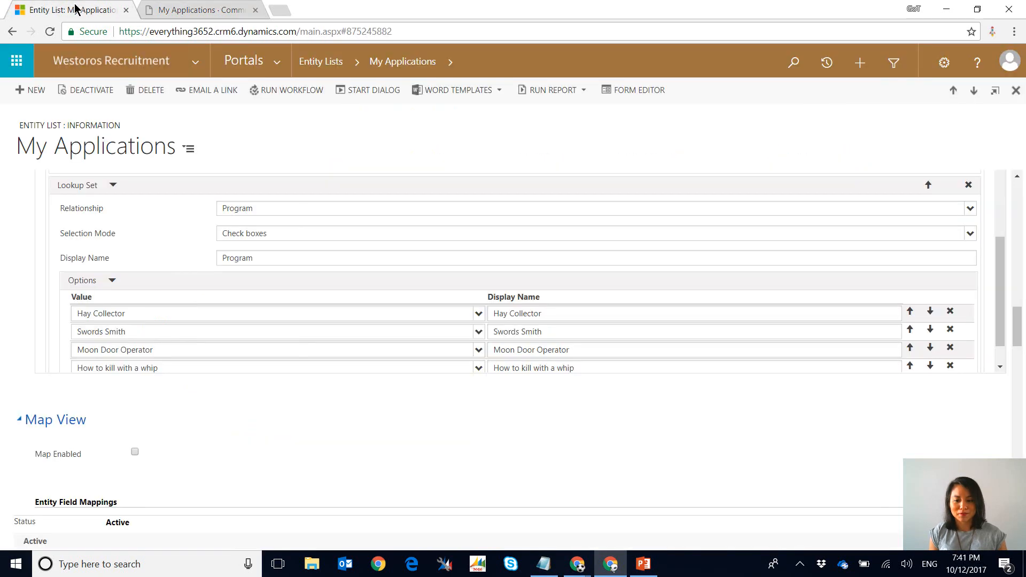
{"action": "scroll", "scroll_direction": "down", "scroll_amount": 3}
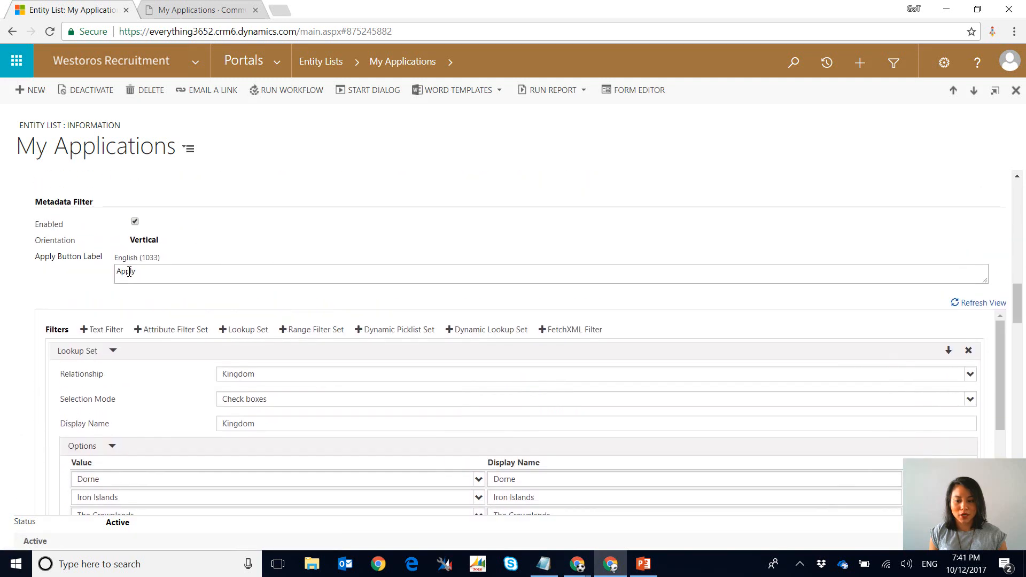
{"action": "type", "text": "Sear"}
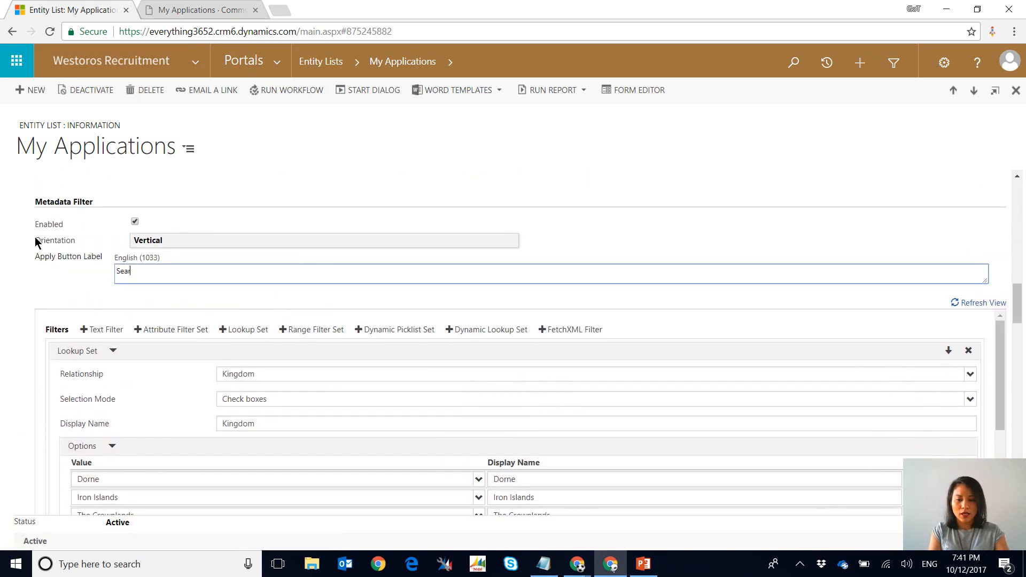
{"action": "type", "text": "ch"}
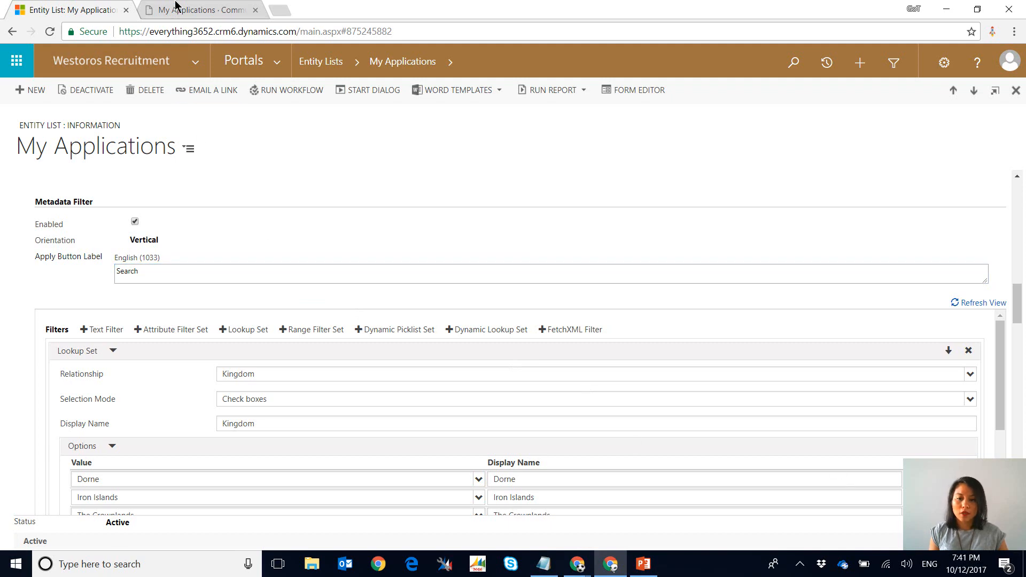
{"action": "left_click", "coordinate": [197, 9]}
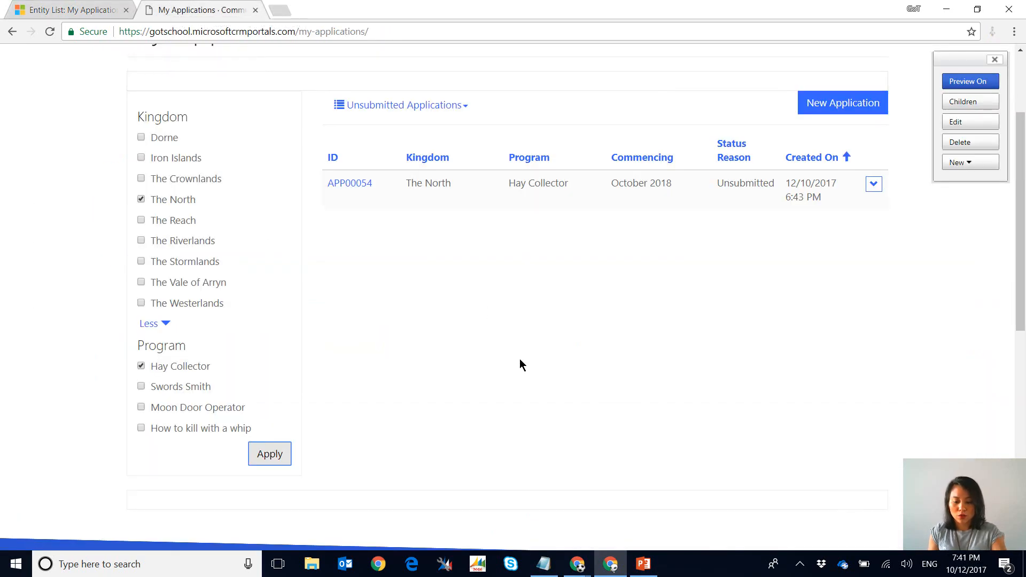
{"action": "left_click", "coordinate": [270, 453]}
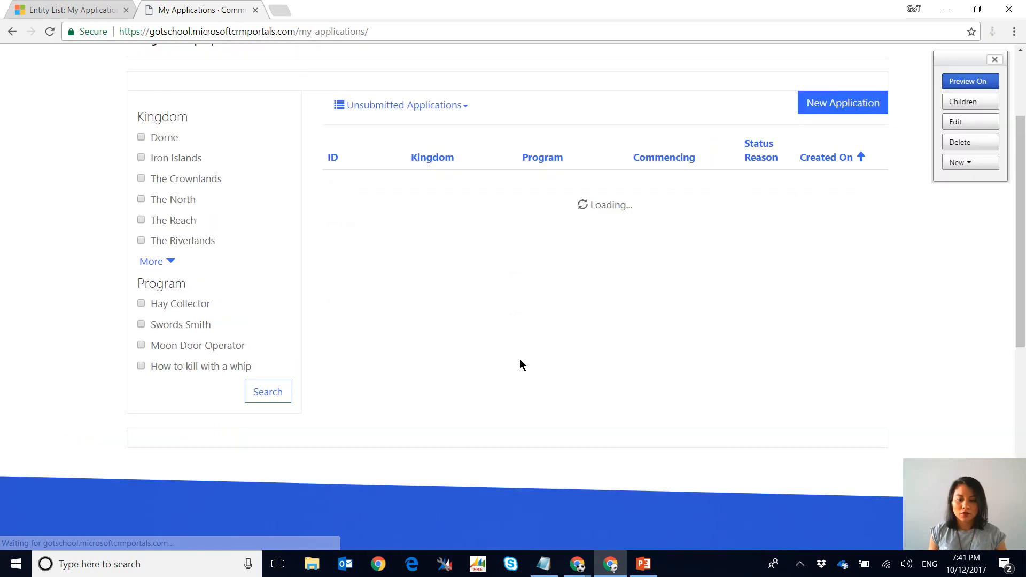